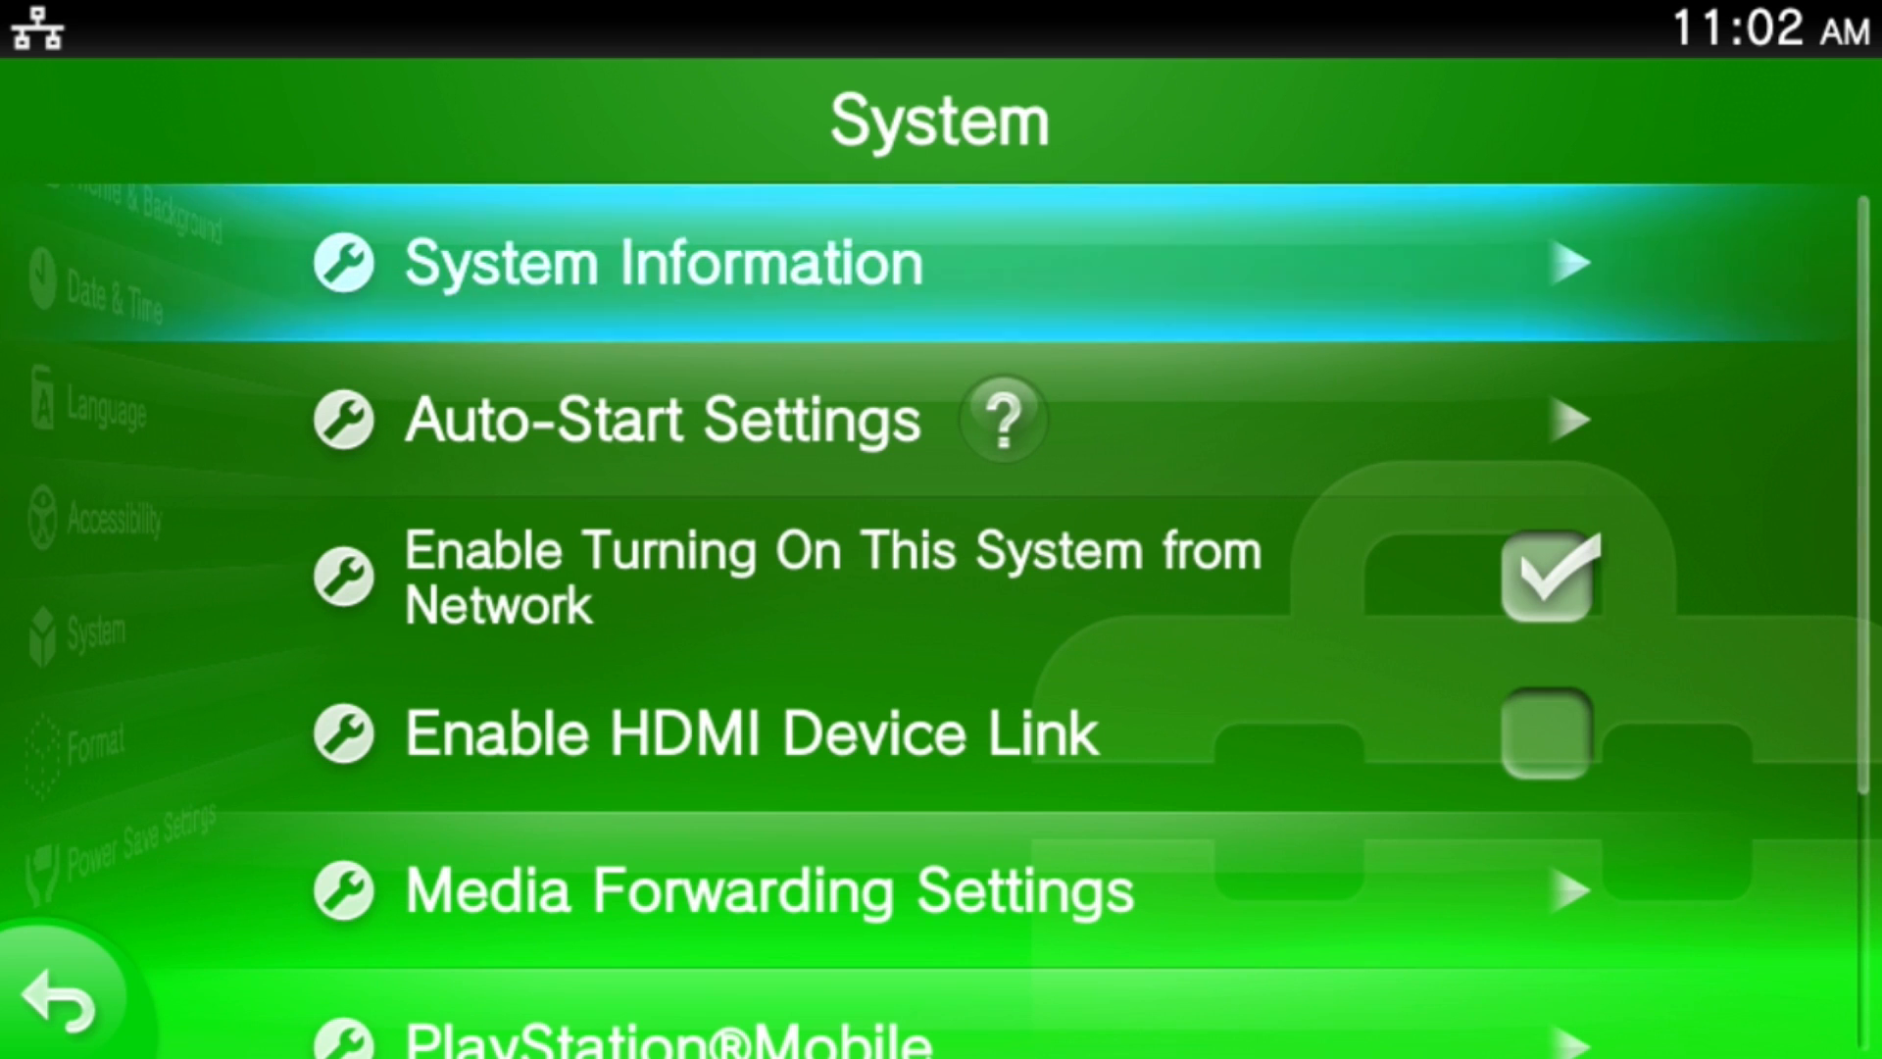
# Start a browser search and pick the Henkaku.Xyz suggestion
pyautogui.click(663, 262)
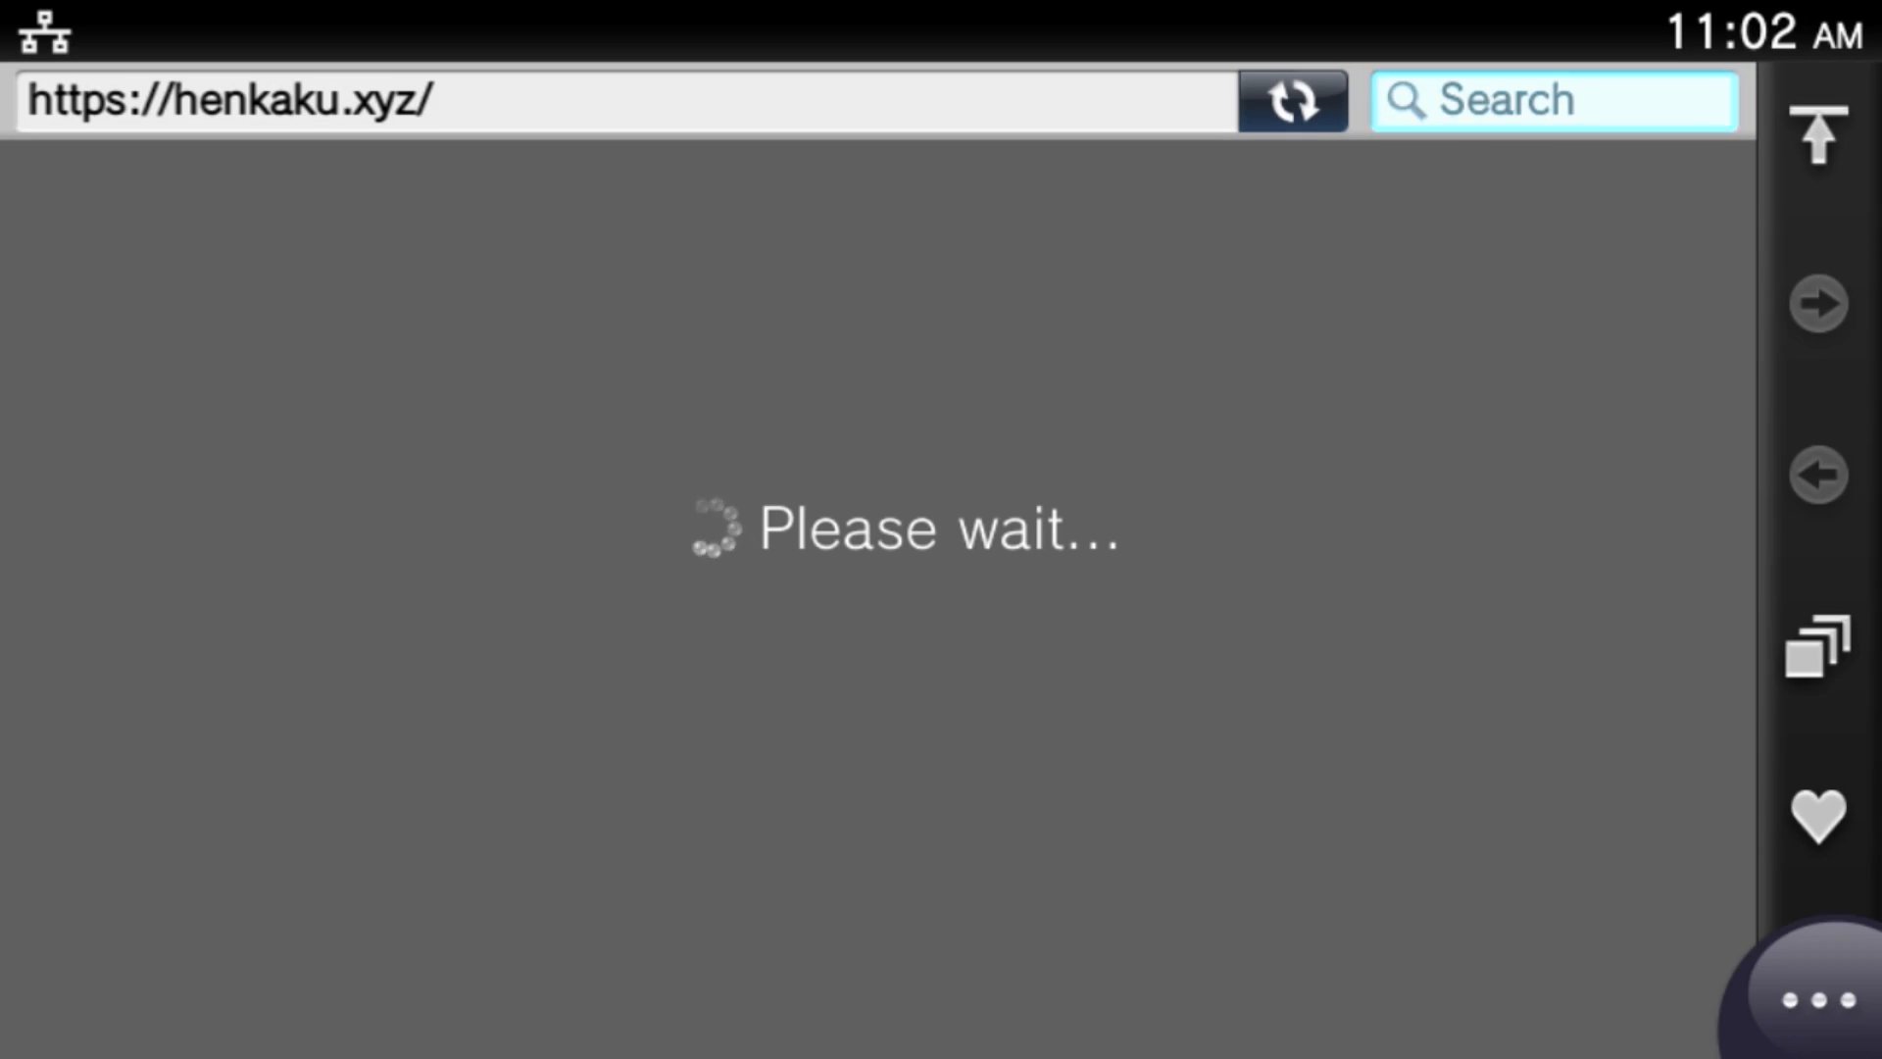
pyautogui.click(1553, 100)
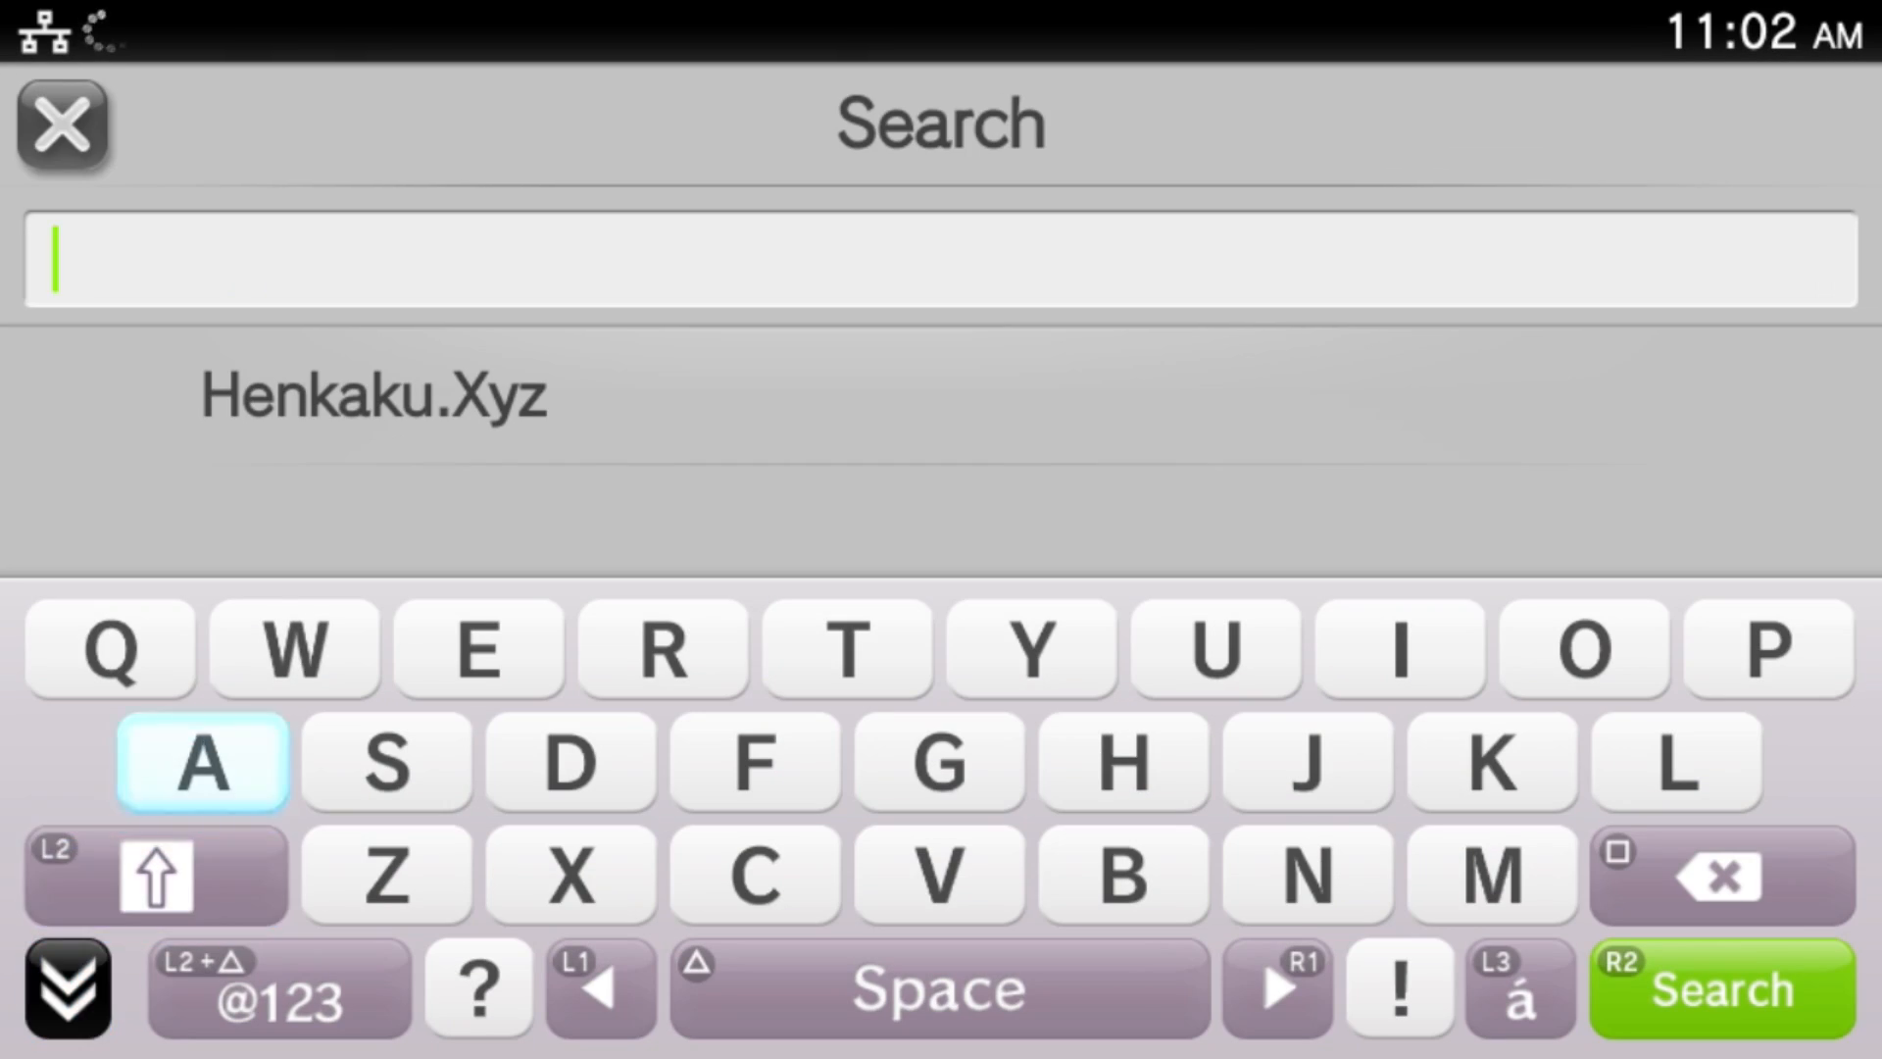
pyautogui.click(373, 396)
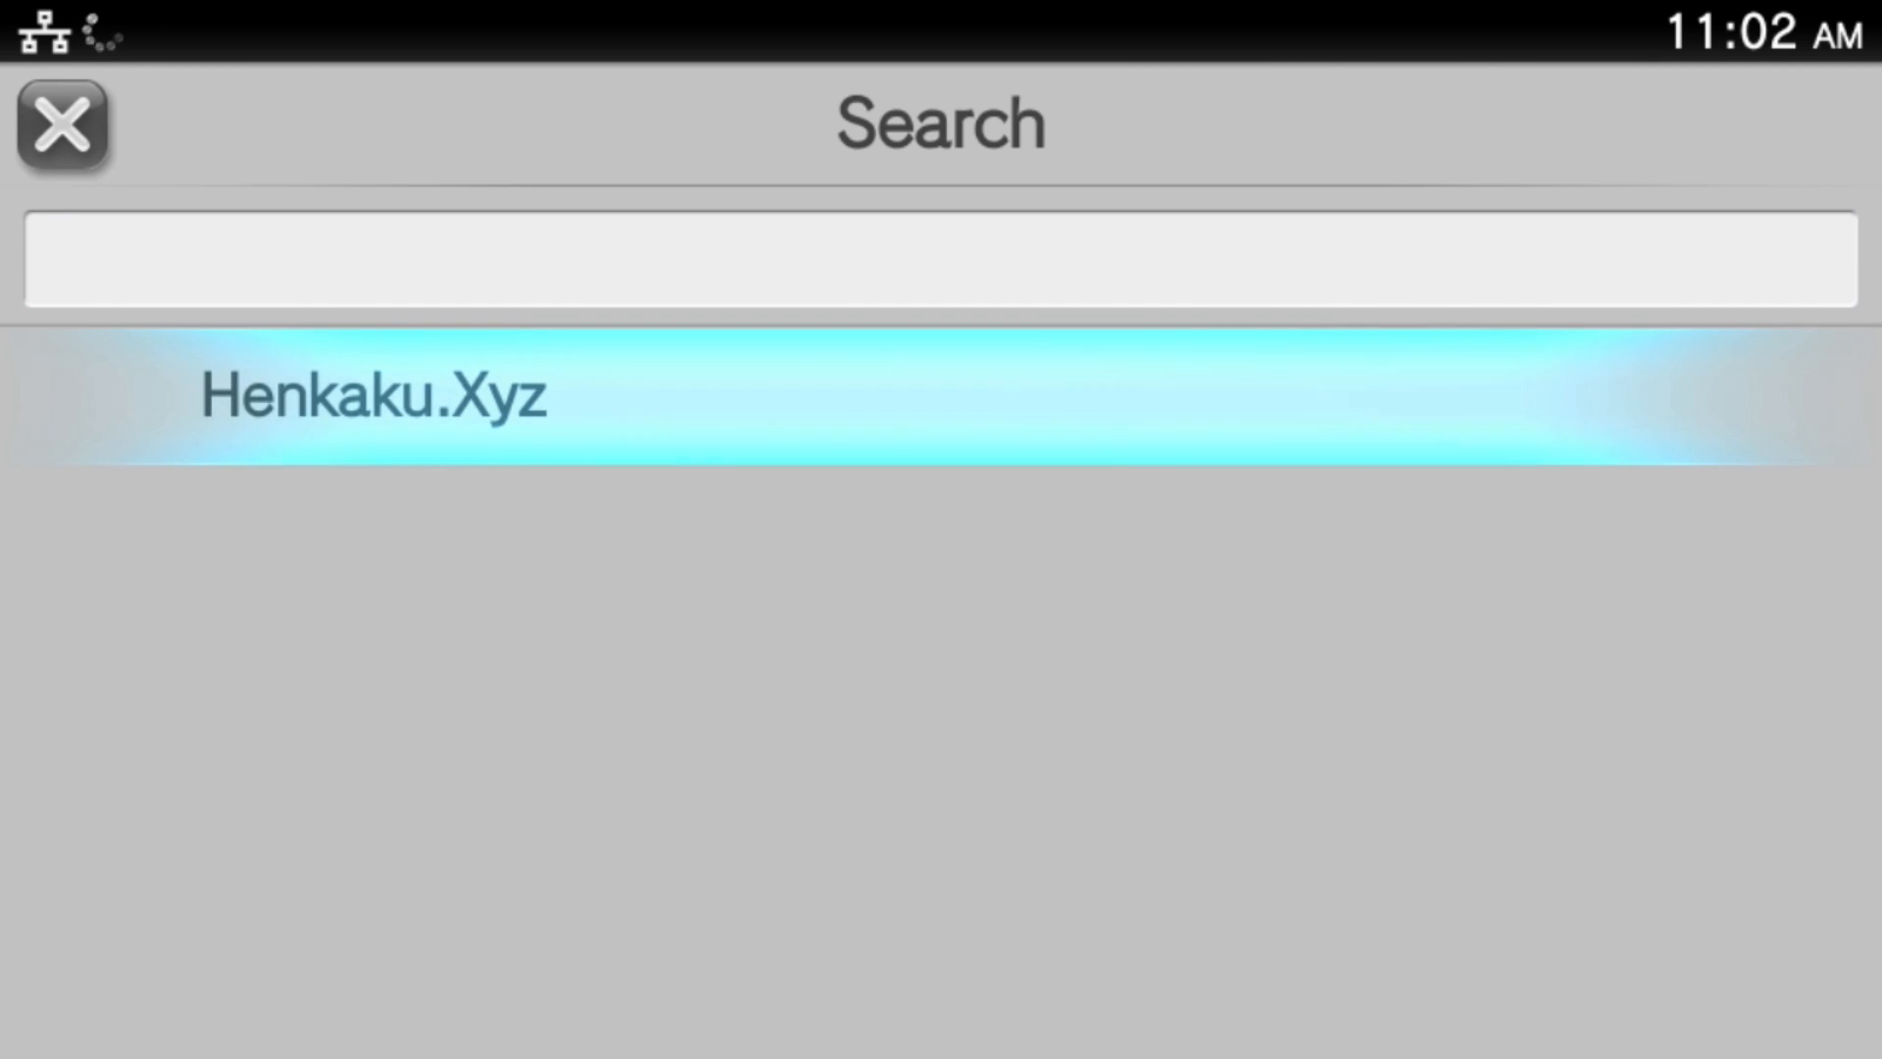
pyautogui.click(841, 261)
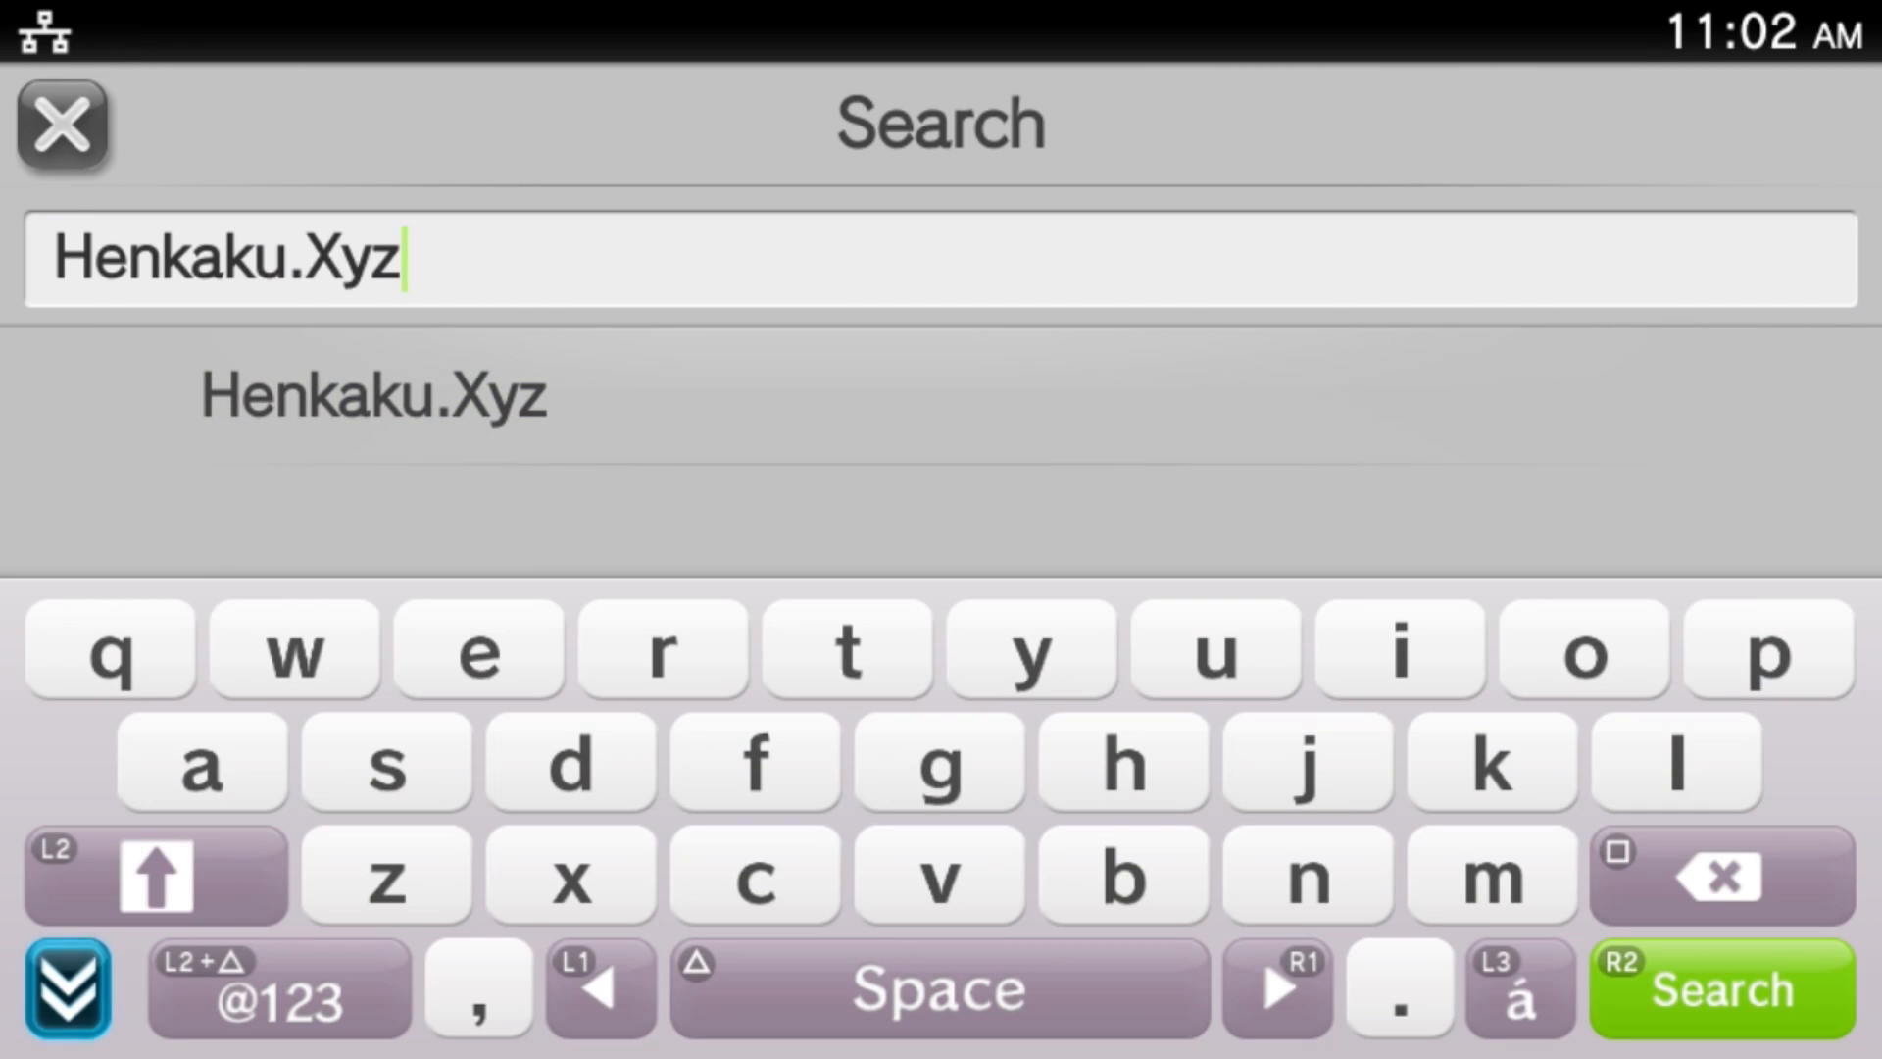
# Run the Google search for Henkaku.Xyz and scroll through the results
pyautogui.click(154, 874)
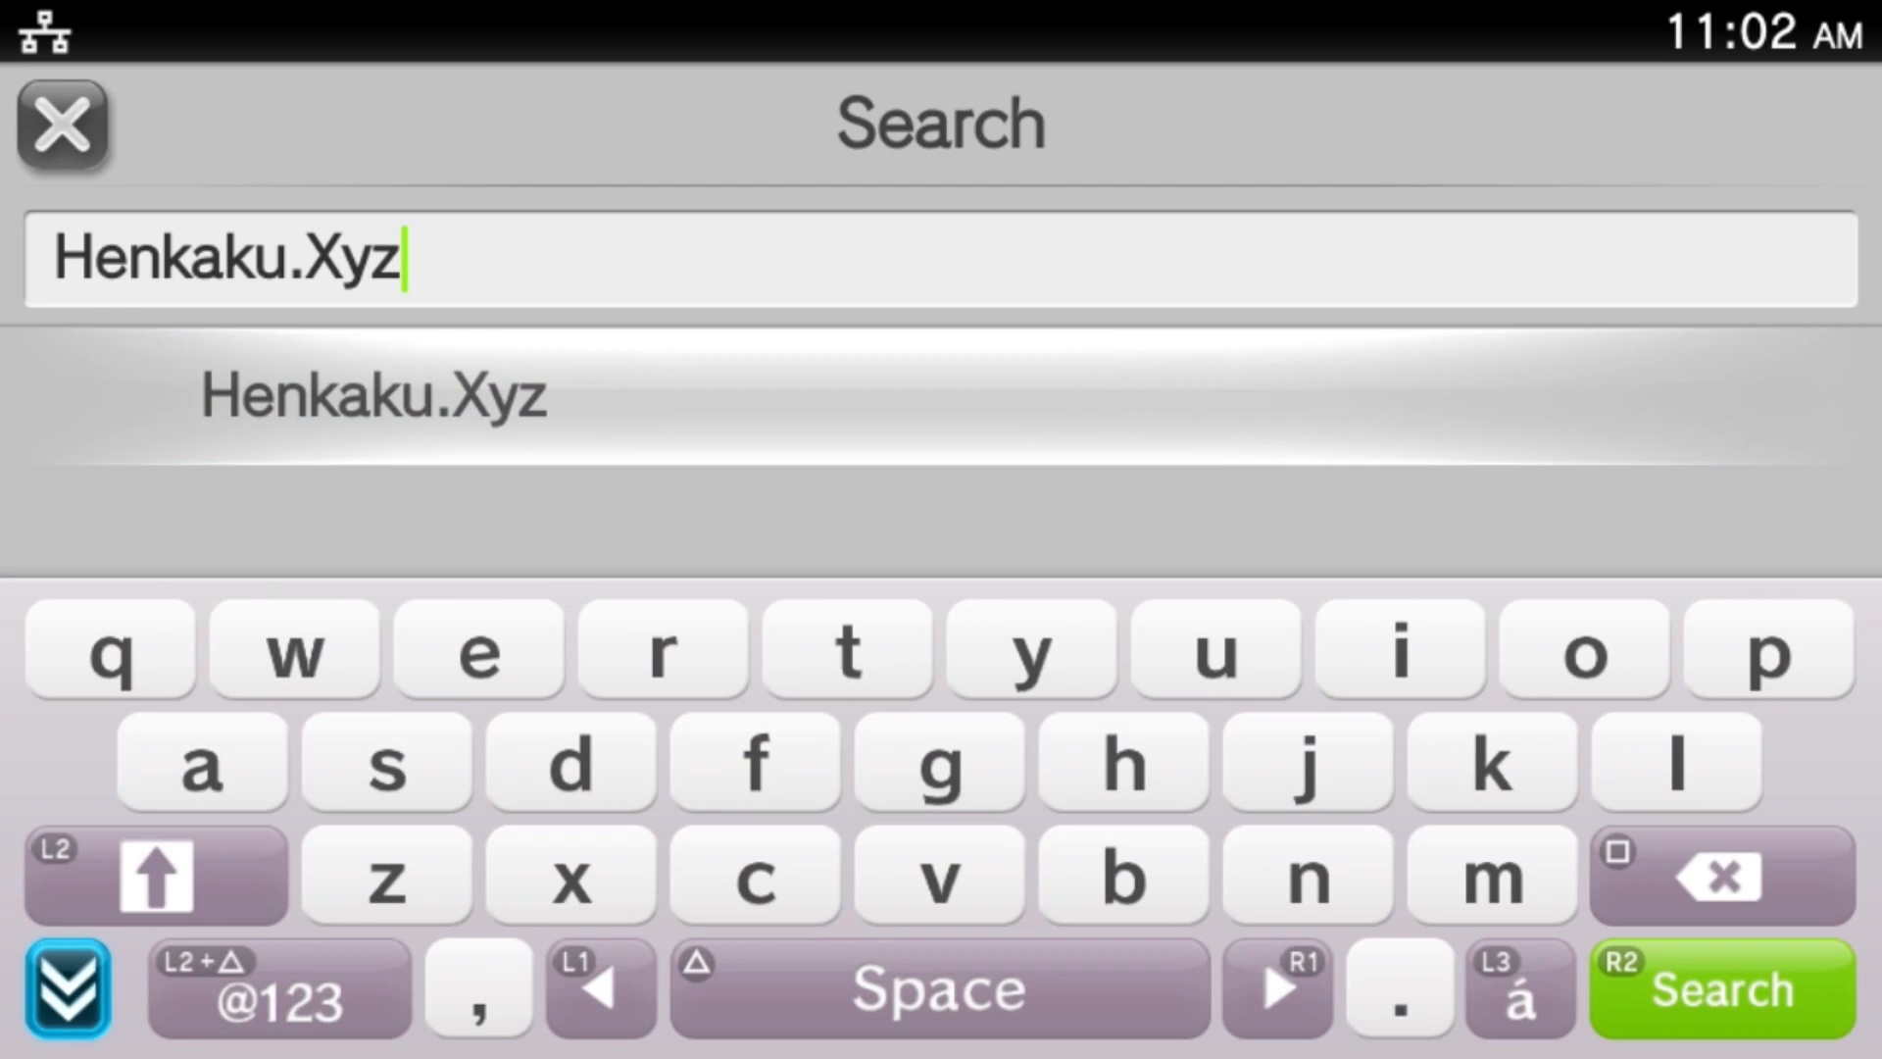
pyautogui.click(1721, 989)
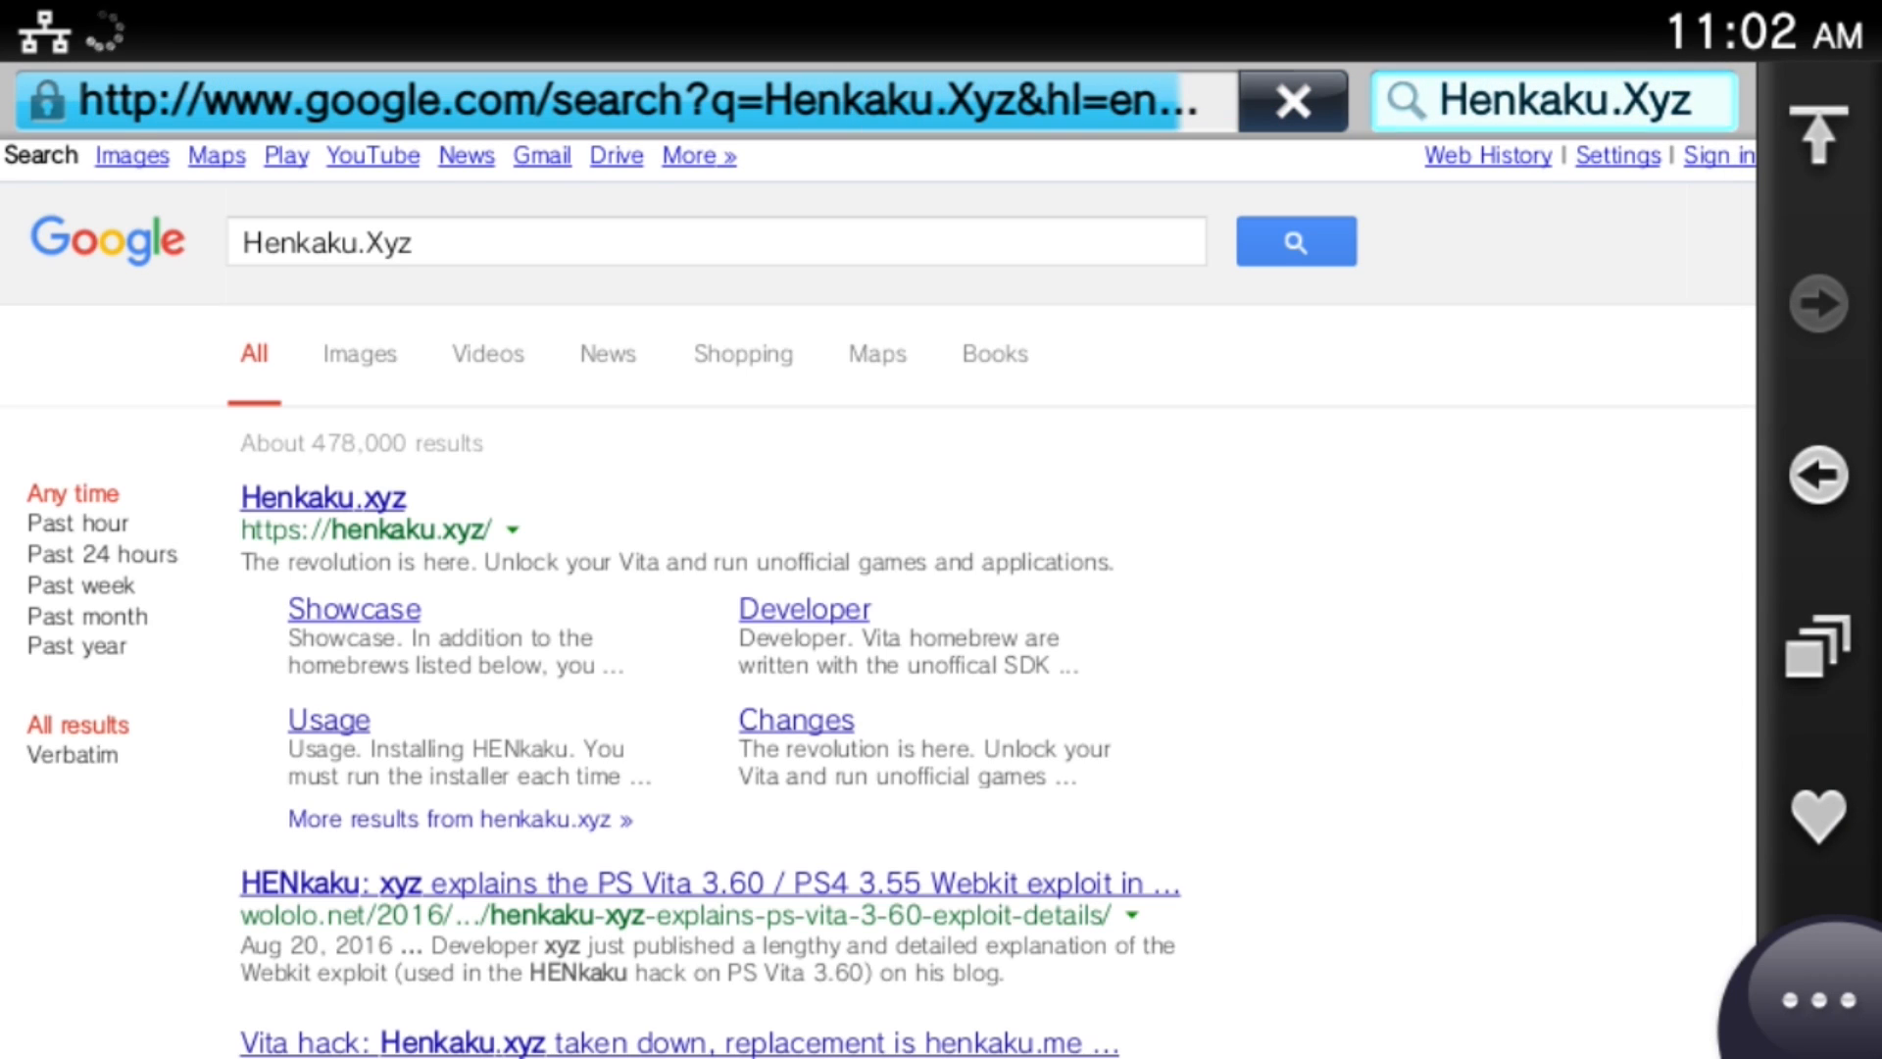
pyautogui.scroll(-3)
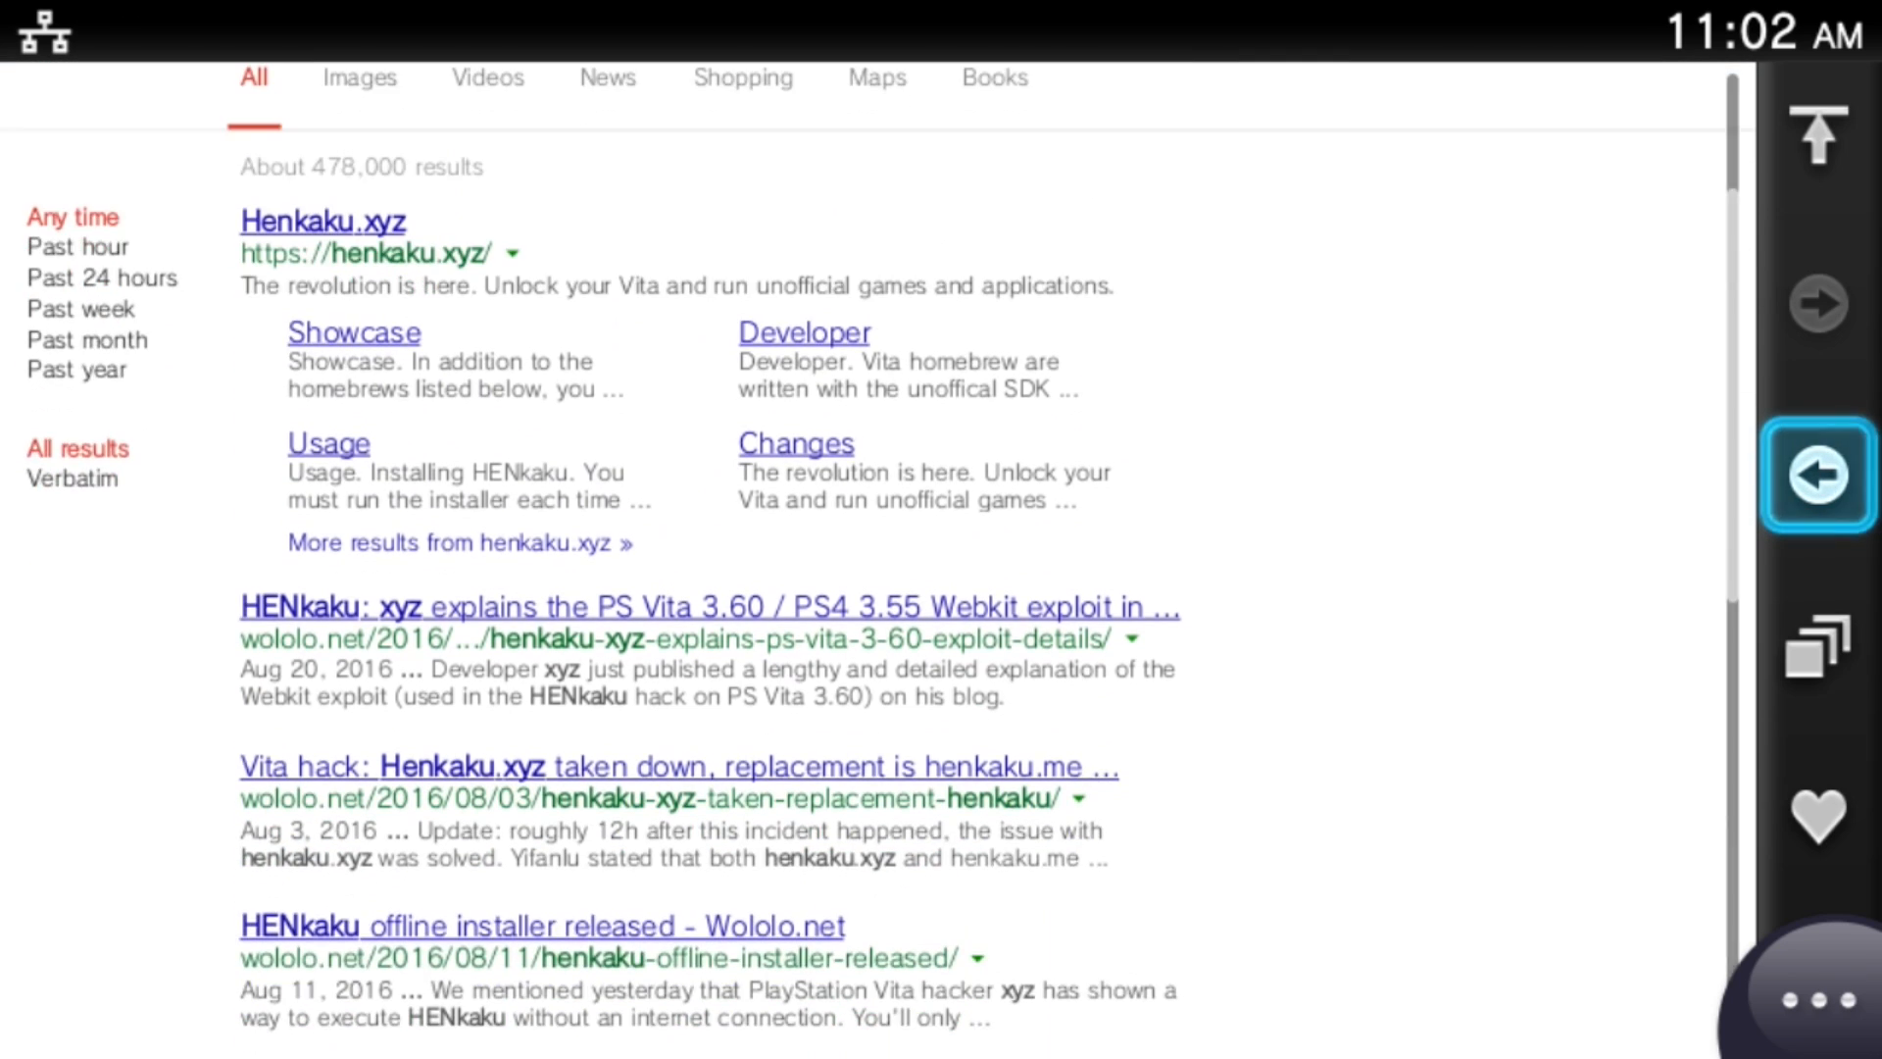
# Open henkaku.xyz, choose Install, and accept the warning to proceed
pyautogui.click(321, 221)
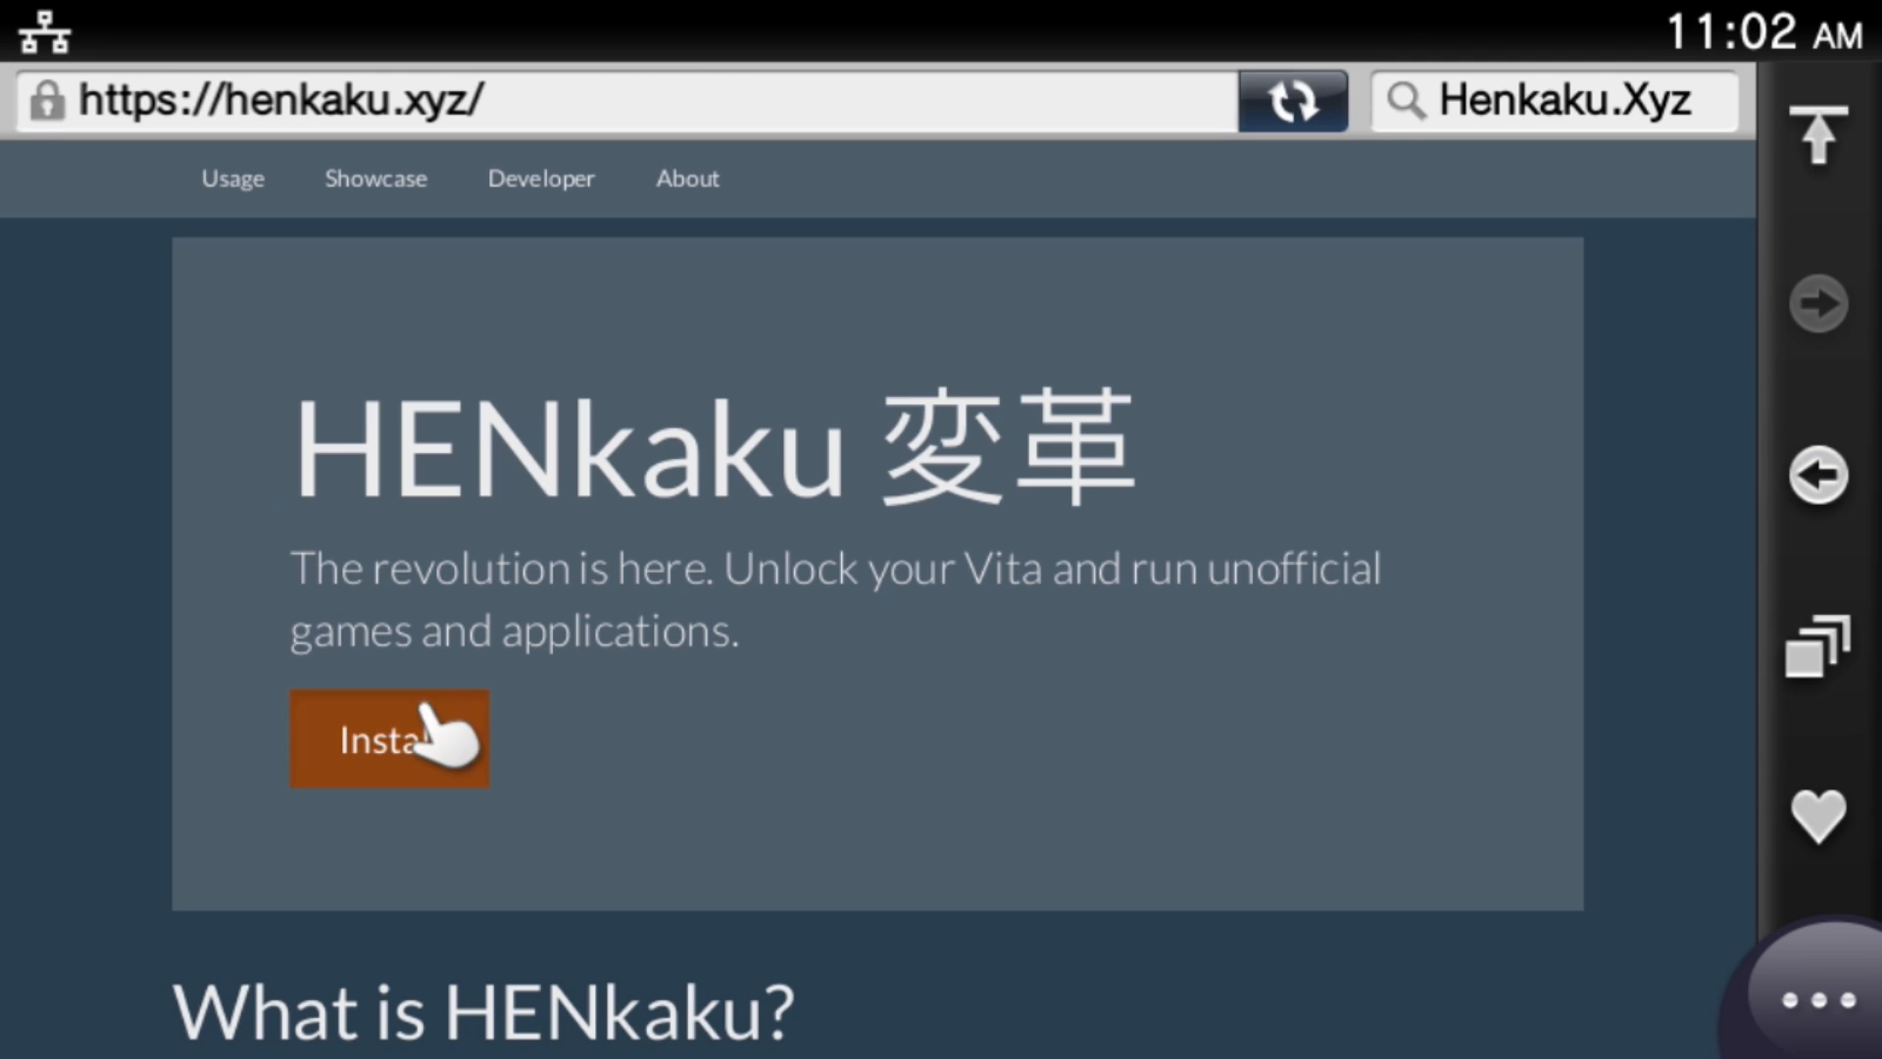
pyautogui.click(390, 739)
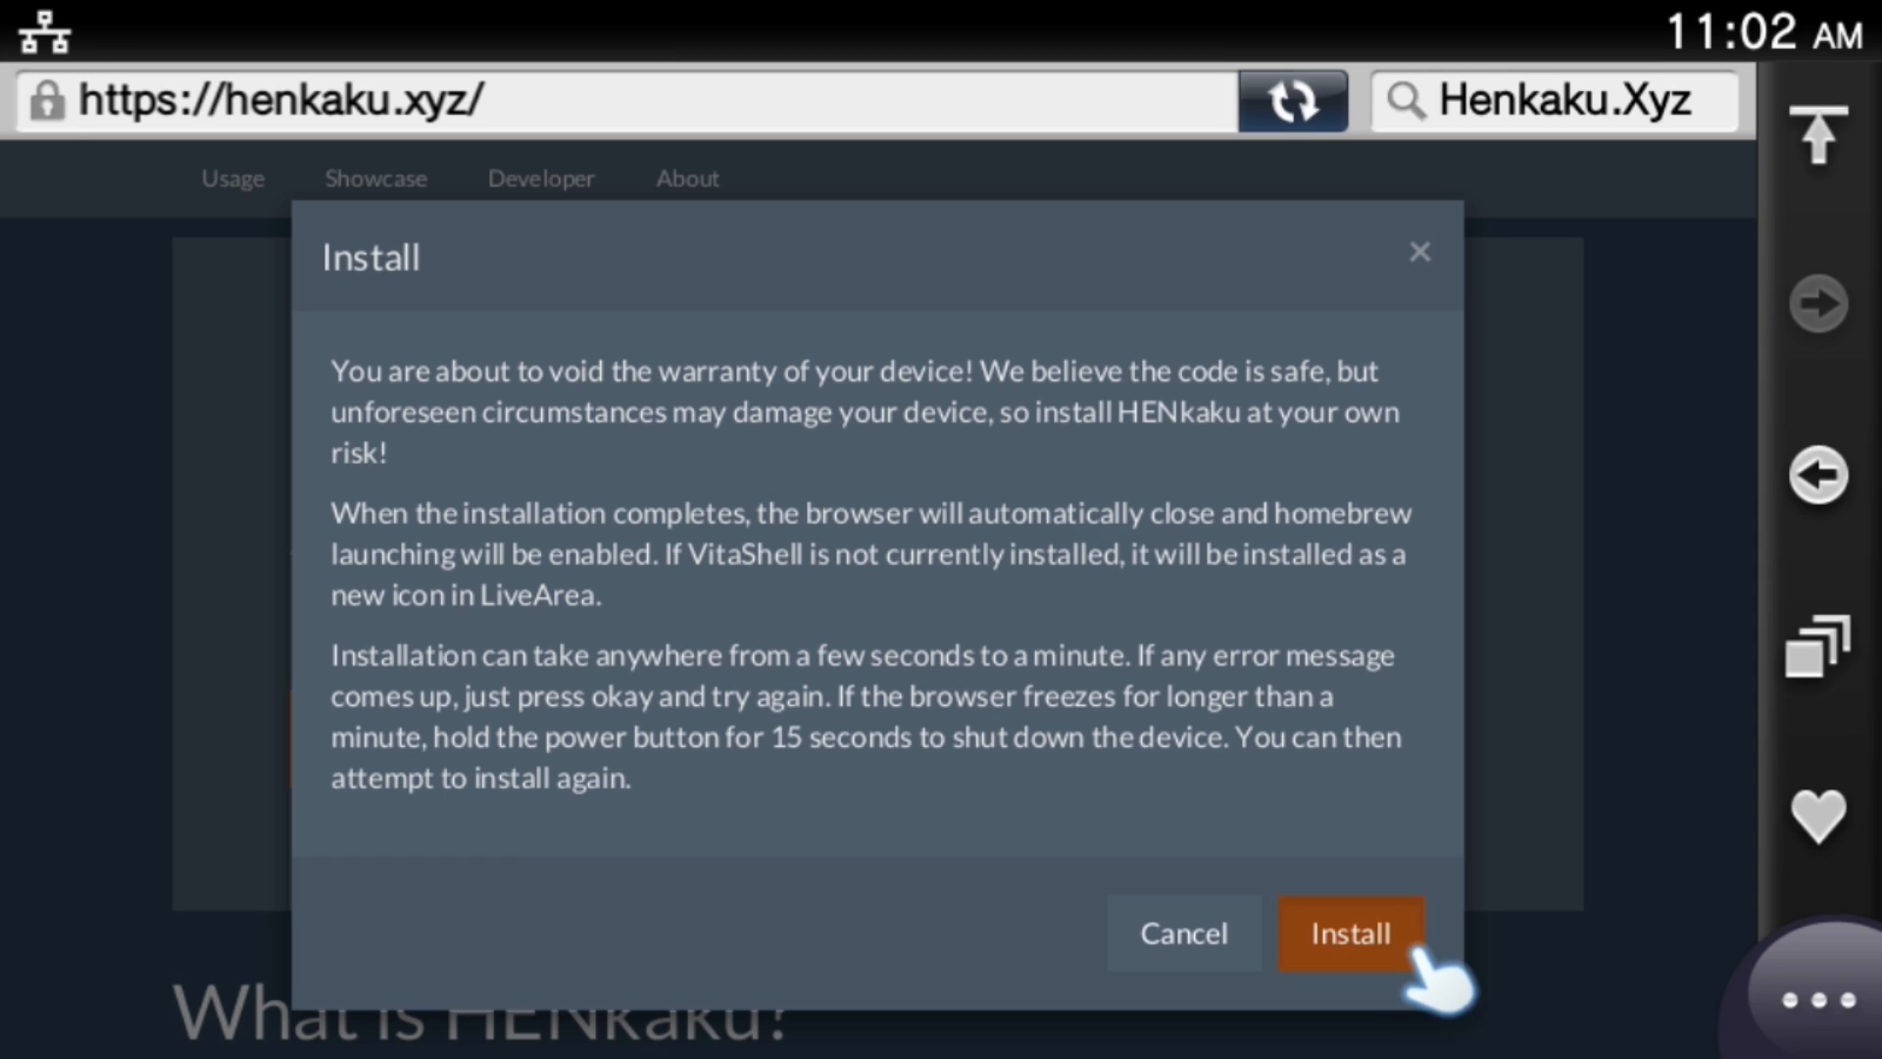
pyautogui.click(1349, 932)
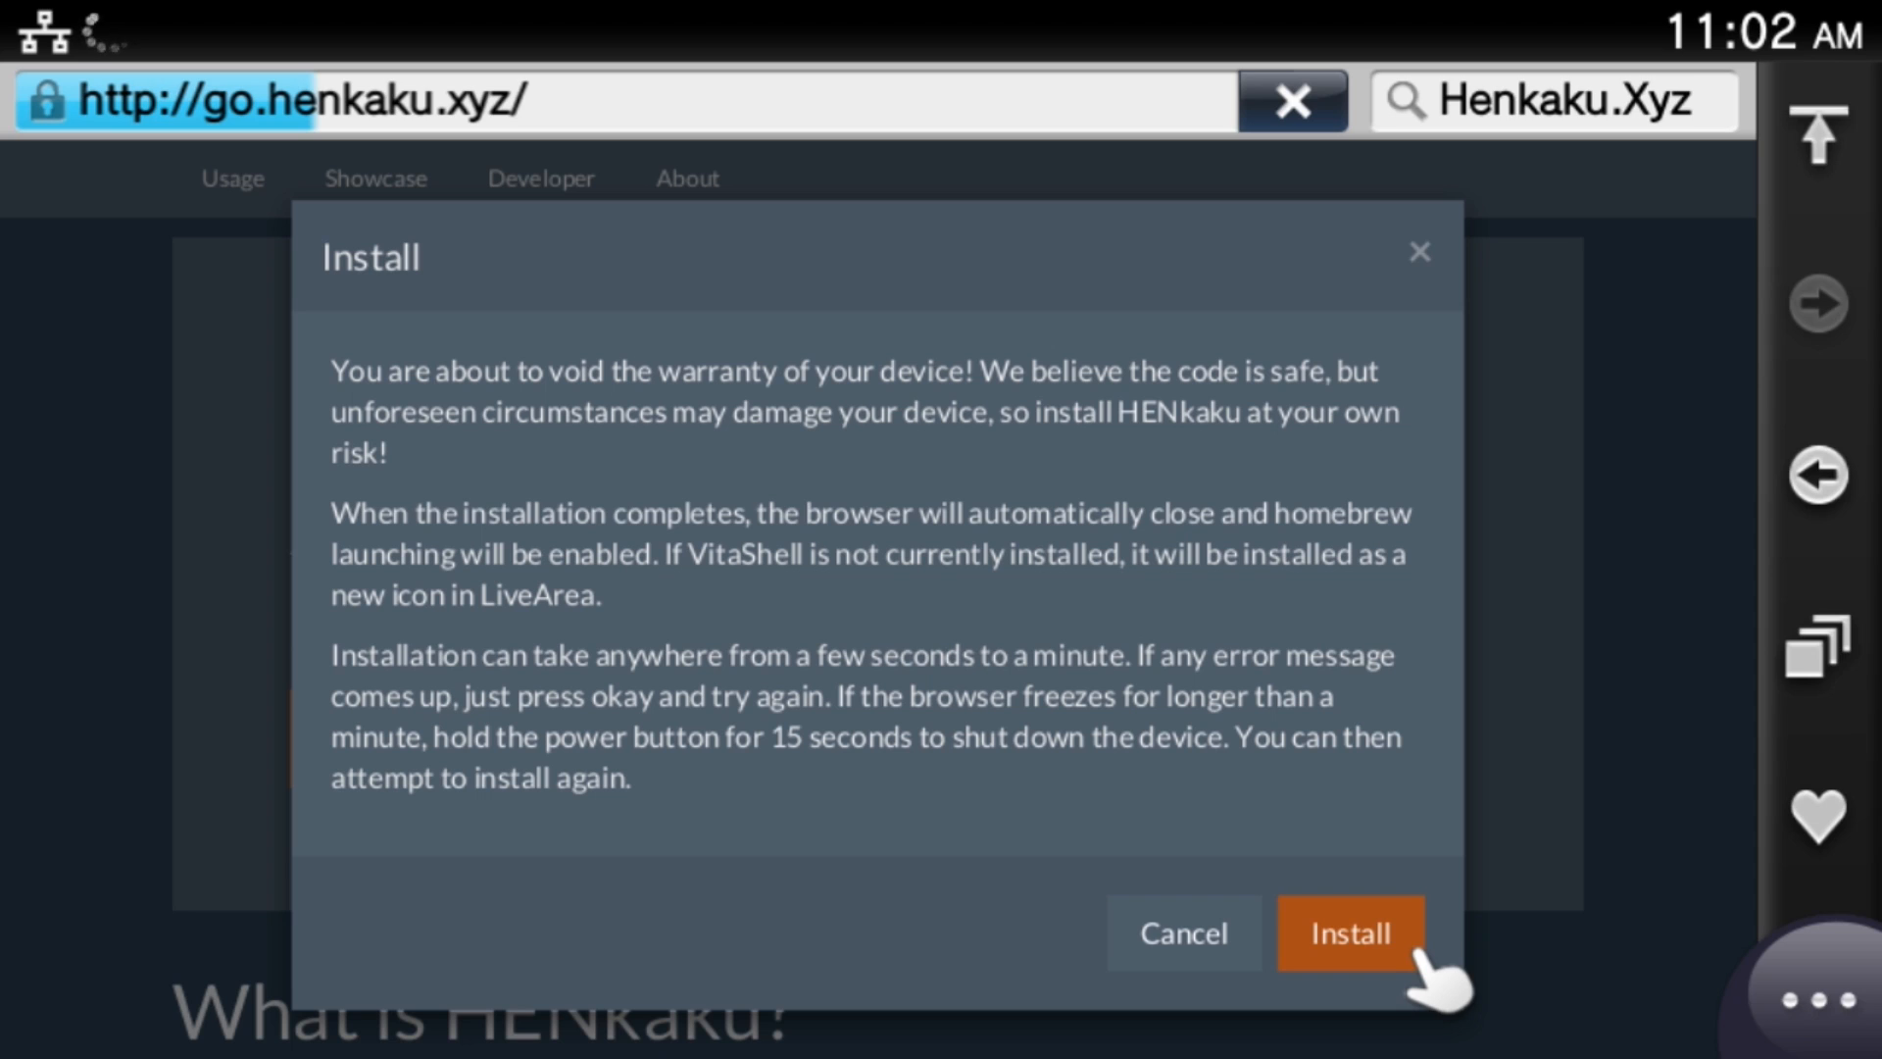
pyautogui.click(1349, 933)
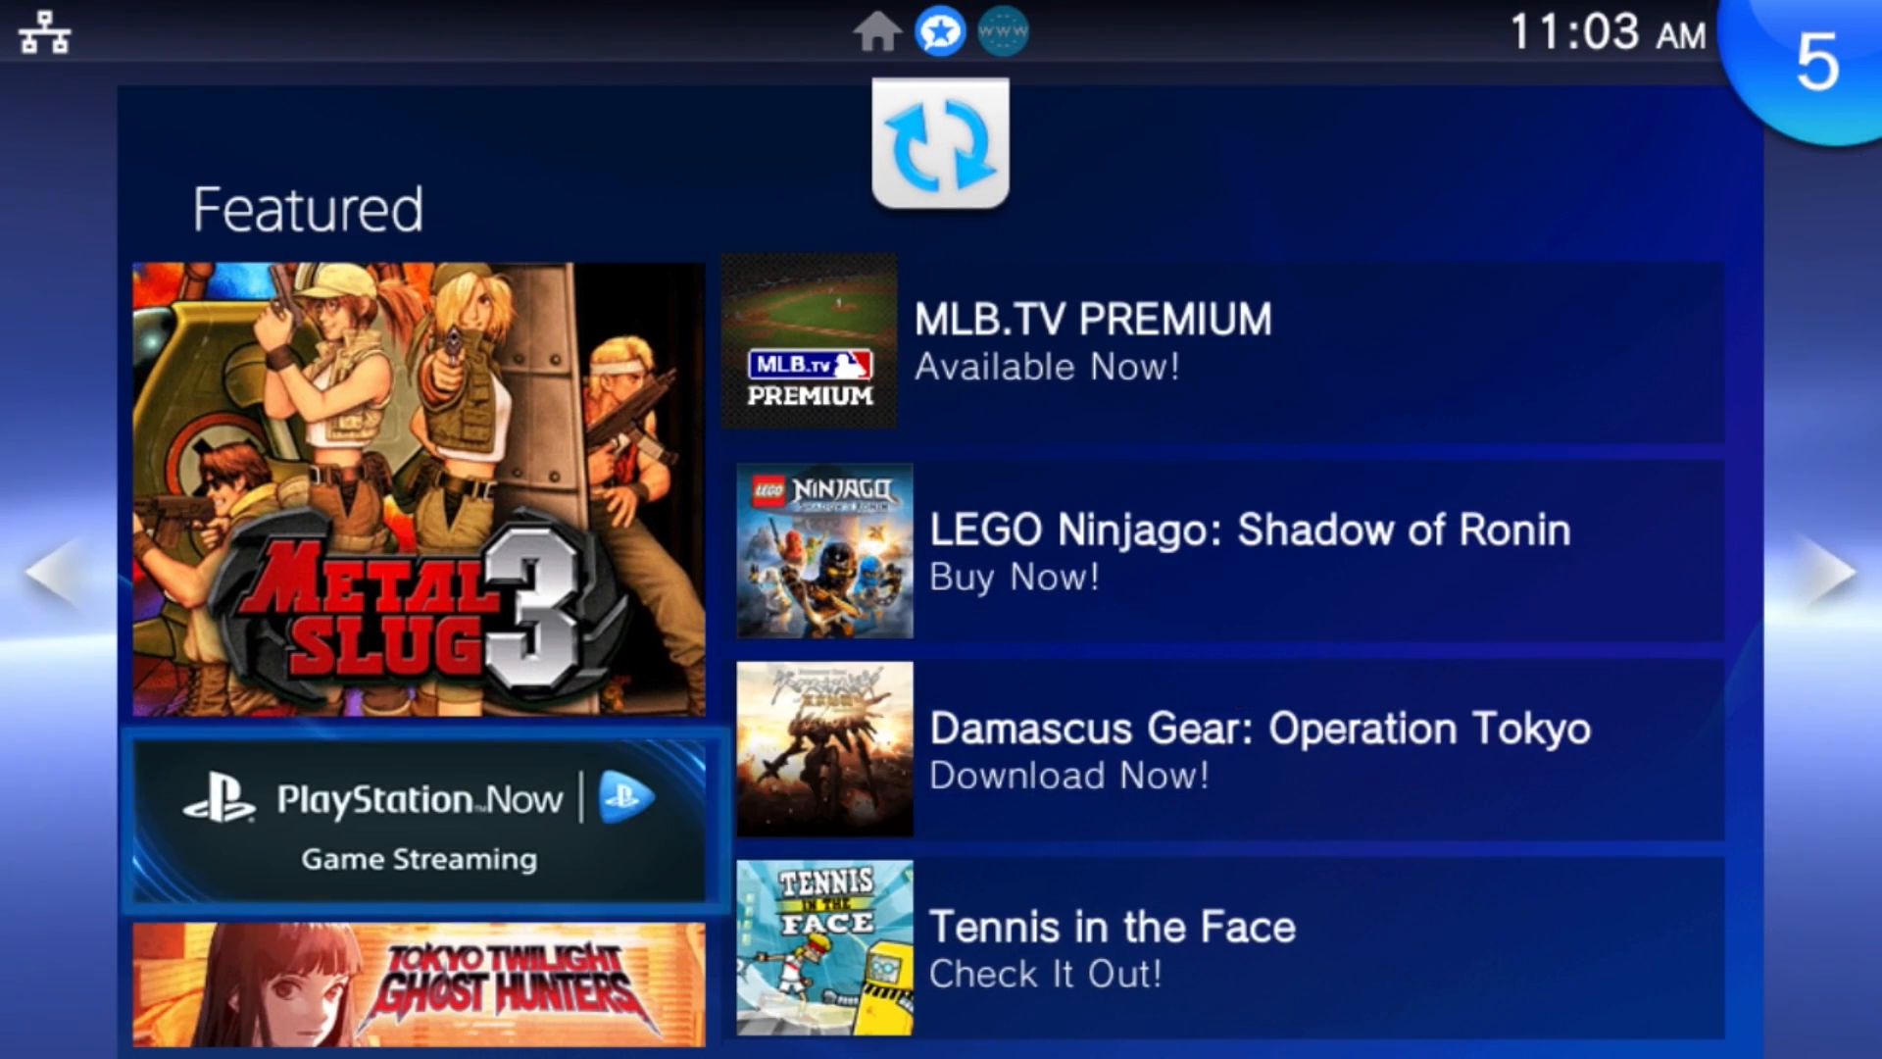
# Launch VitaShell 0.91 and answer its update-to-0.95 prompt
pyautogui.click(877, 32)
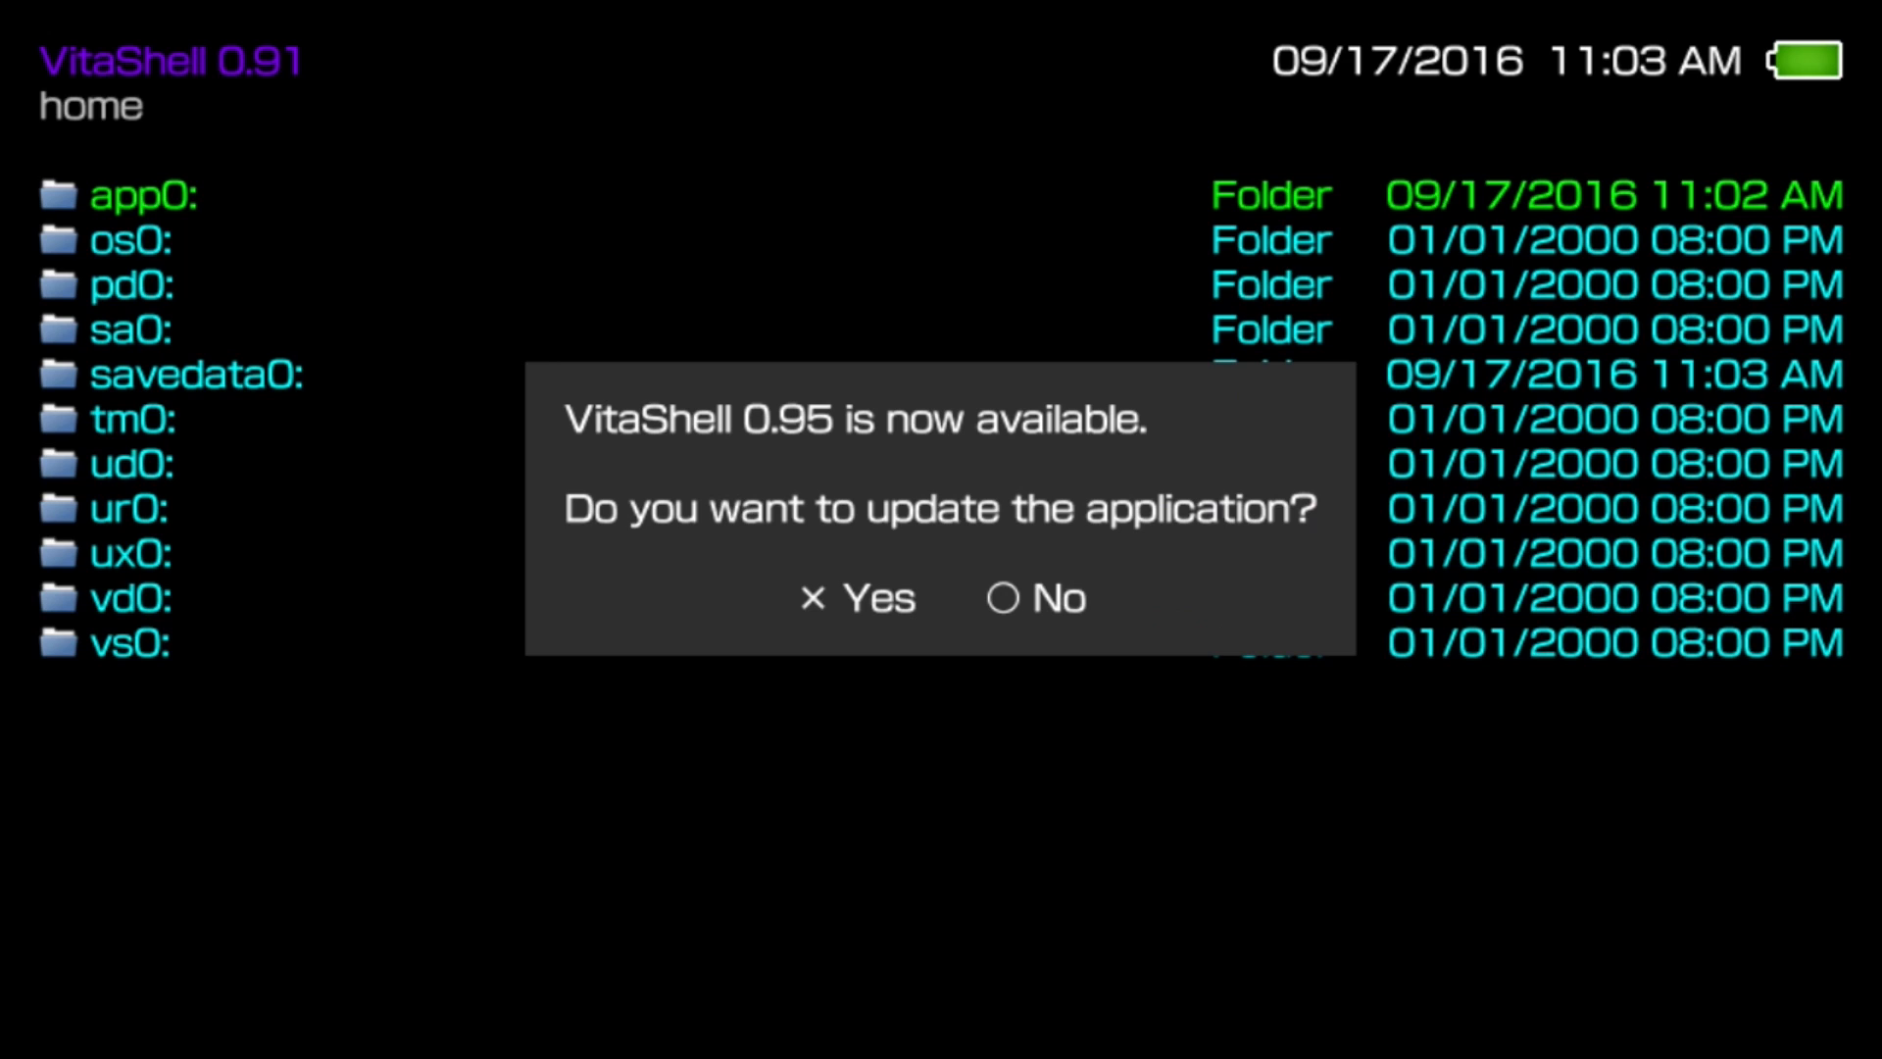
pyautogui.click(856, 598)
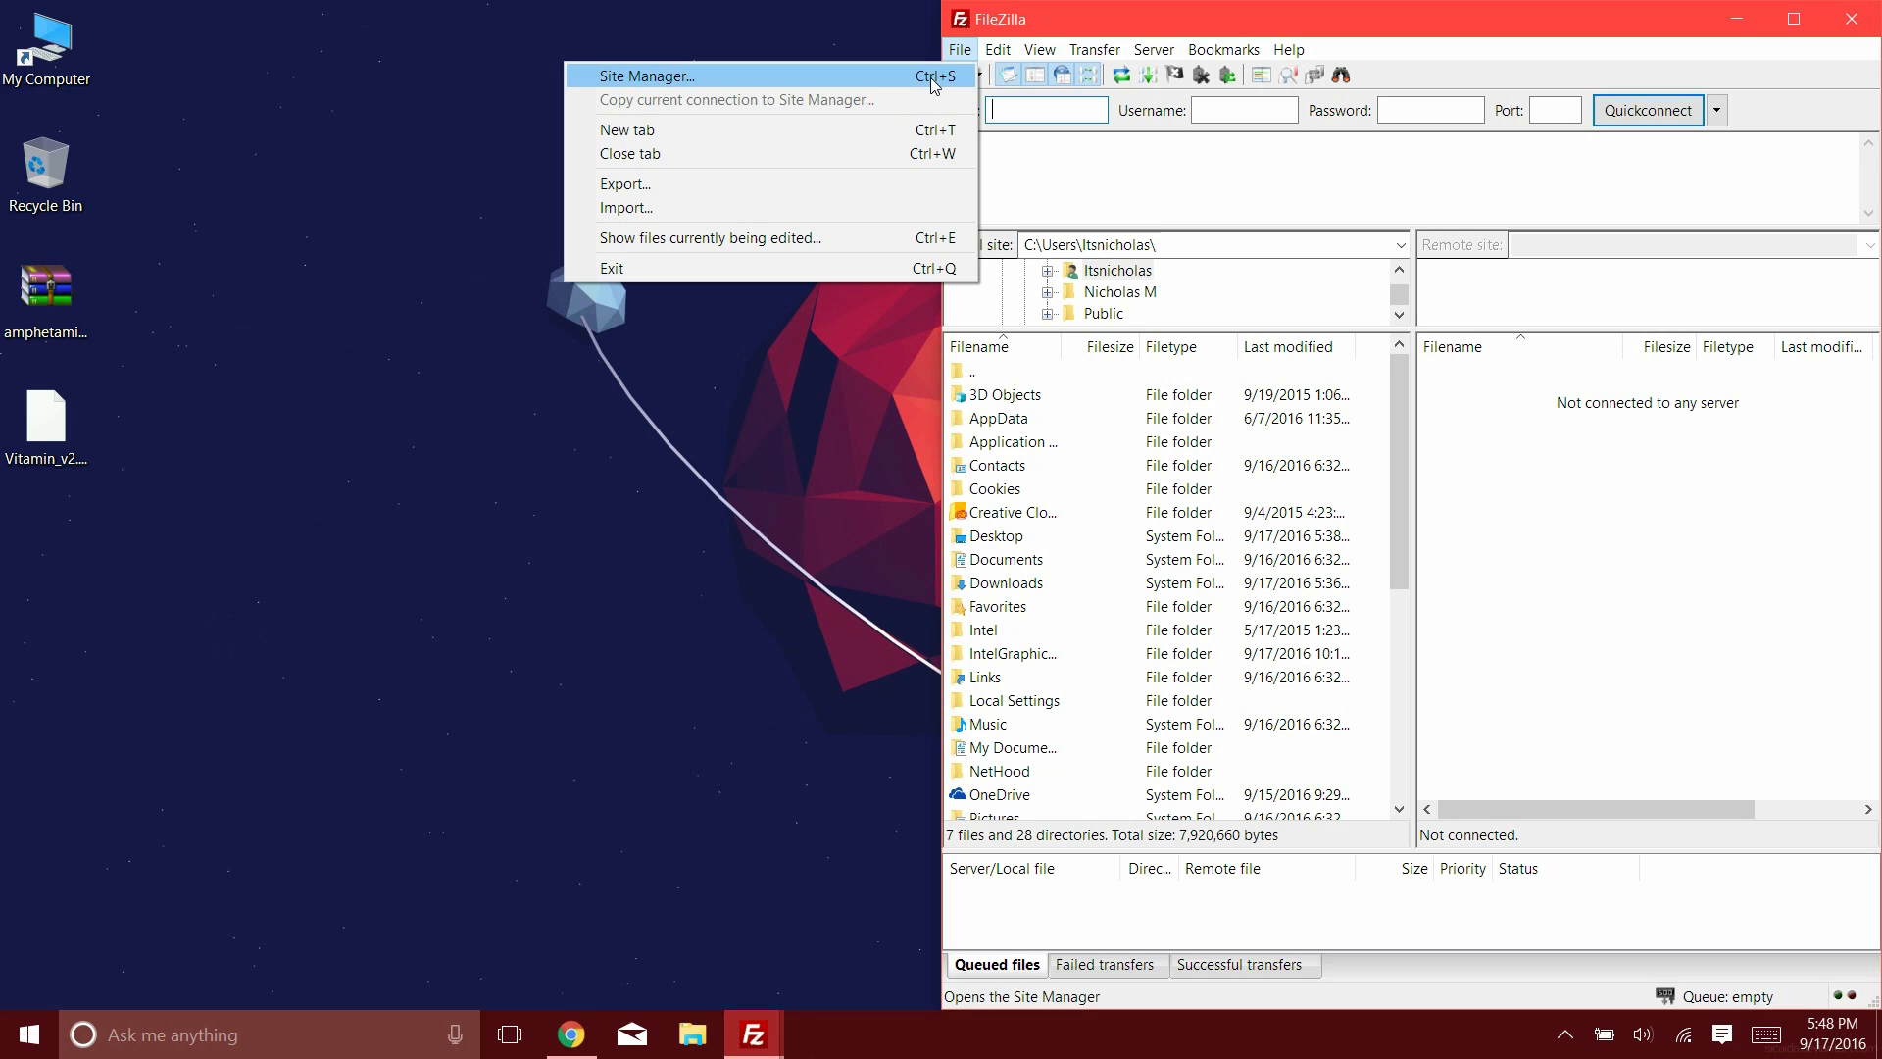
# Open FileZilla's Site Manager from the File menu
pyautogui.click(649, 76)
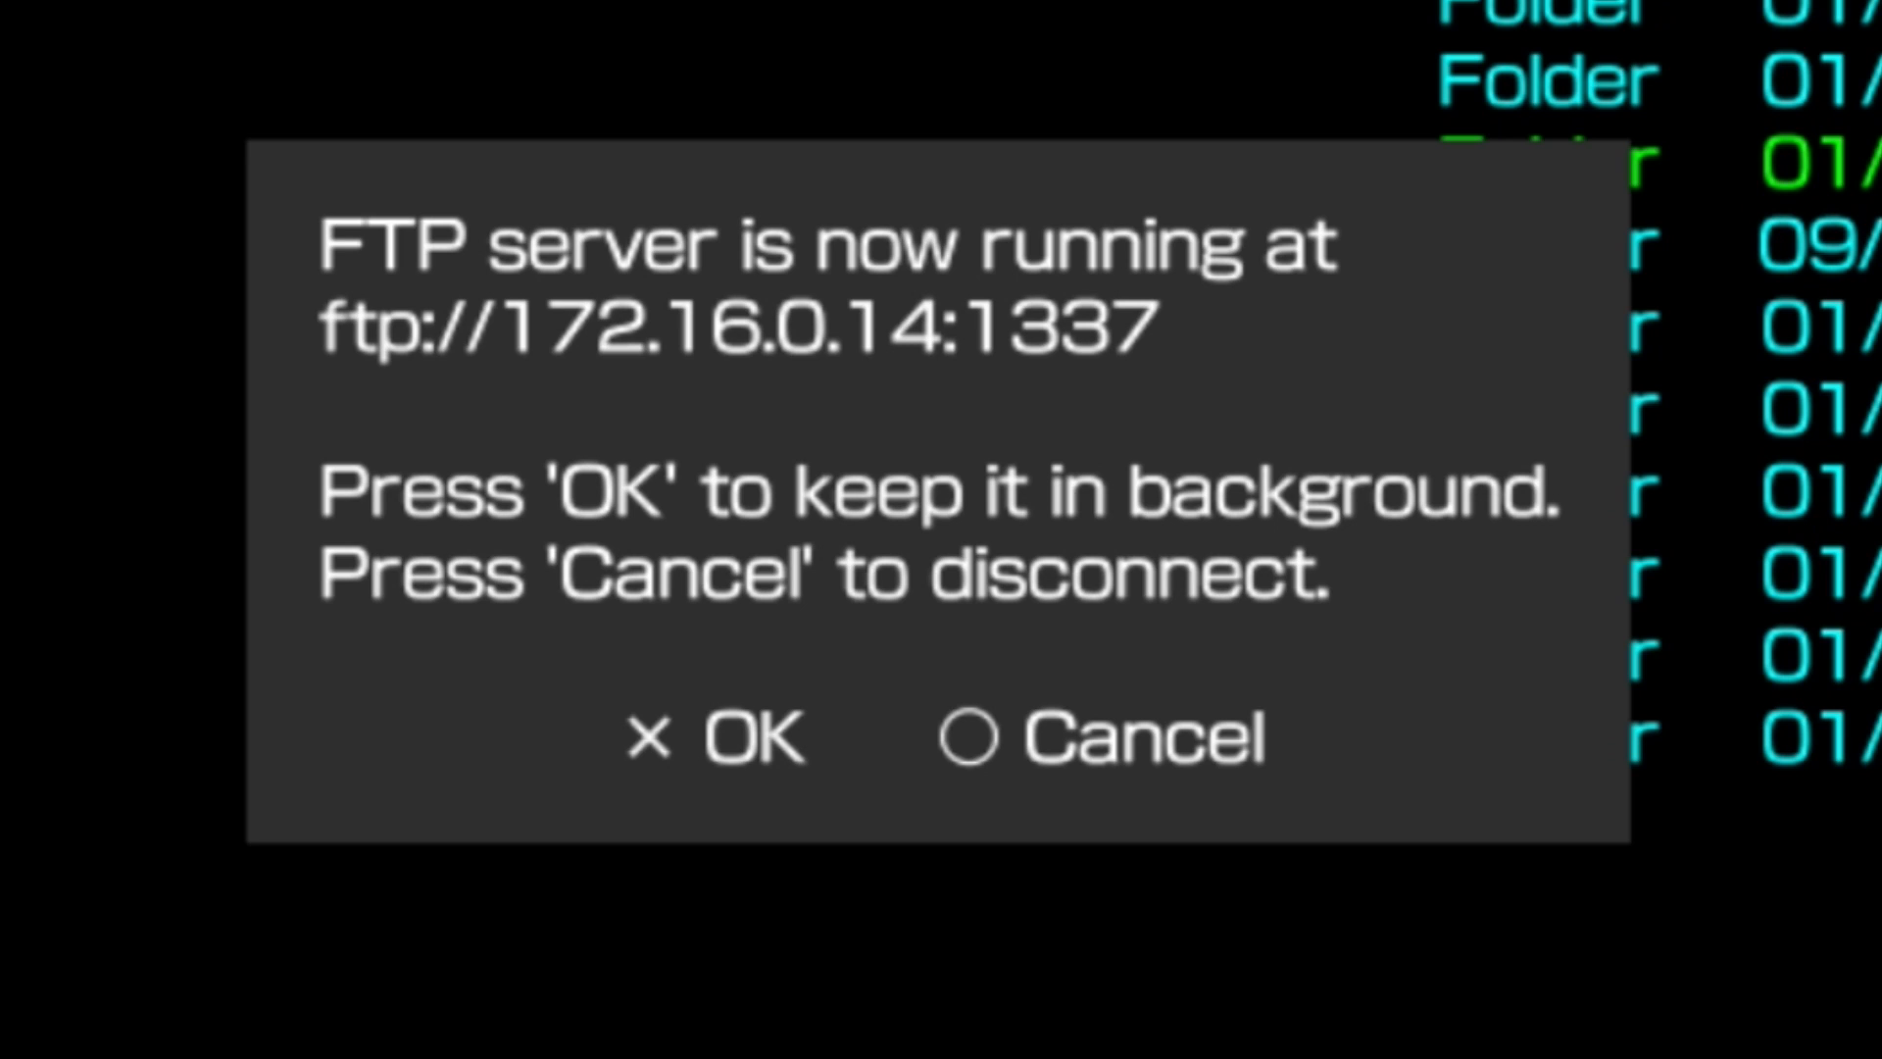
# Keep VitaShell's FTP server running in background and connect FileZilla to it
pyautogui.click(713, 738)
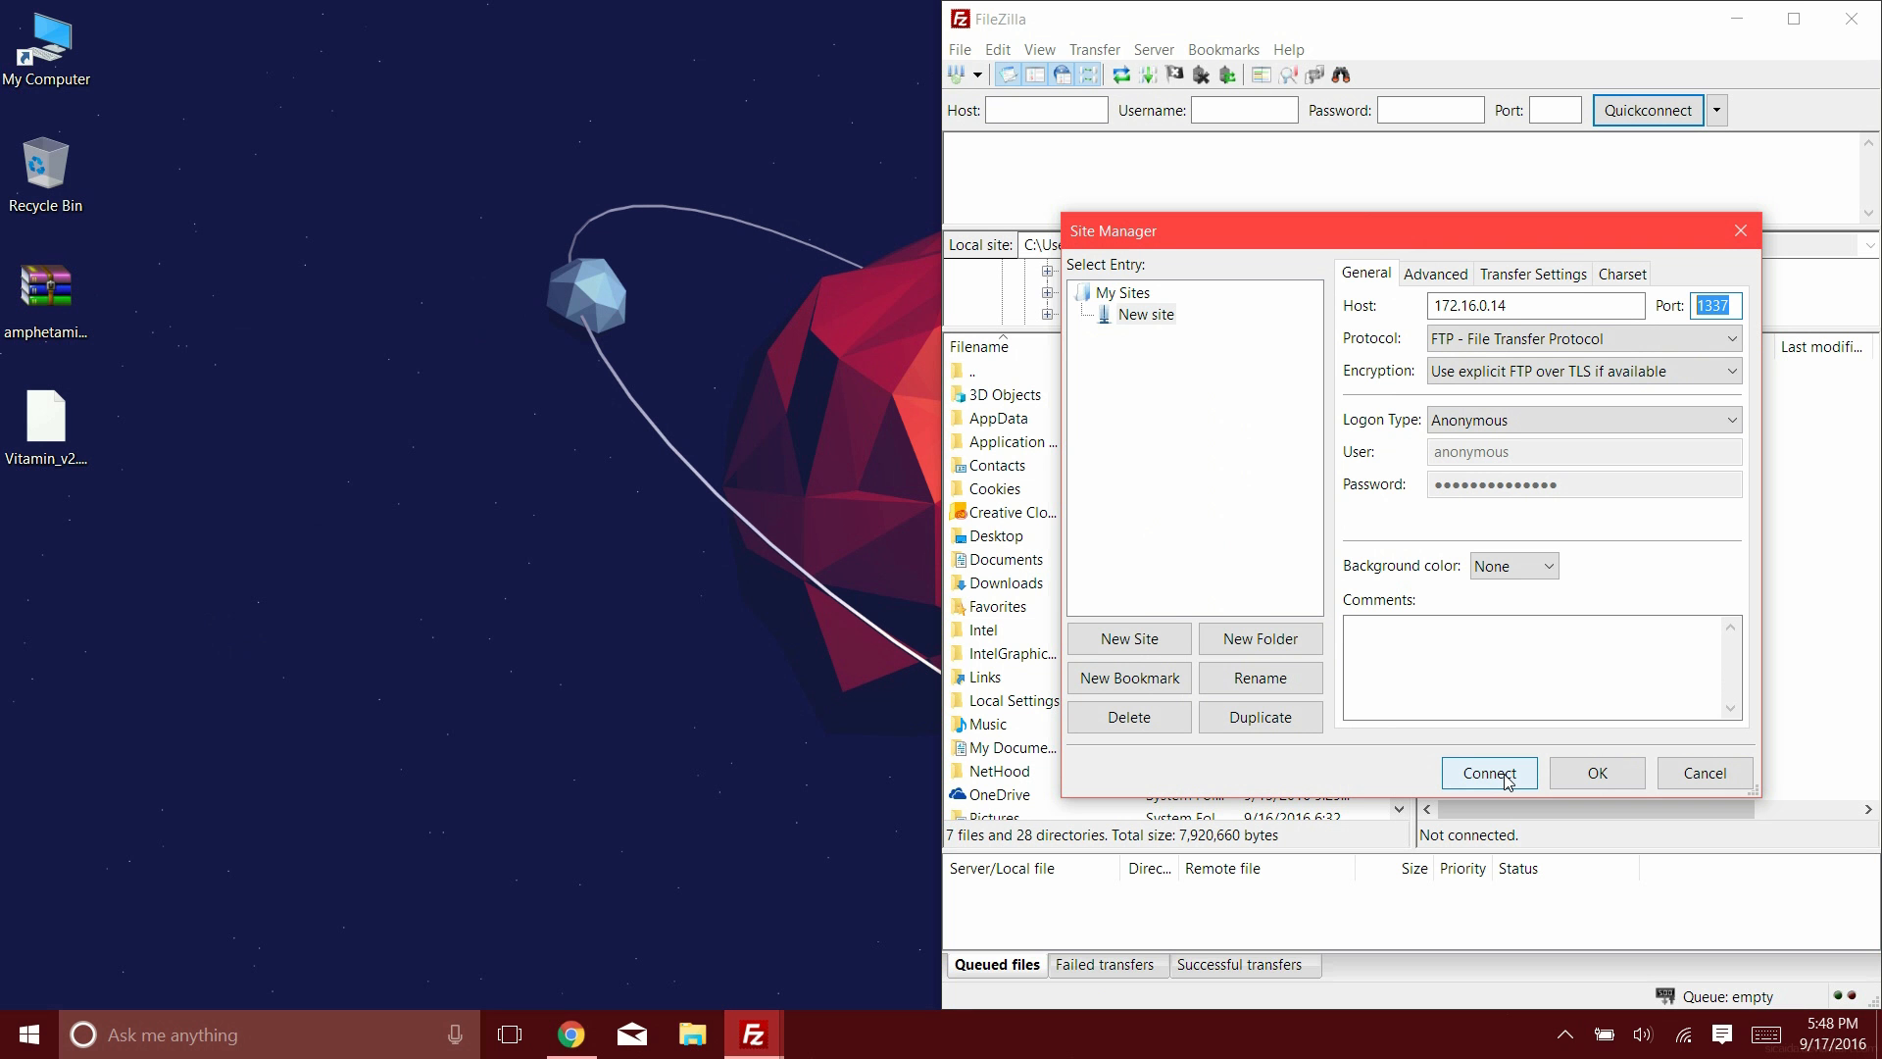
pyautogui.click(1488, 771)
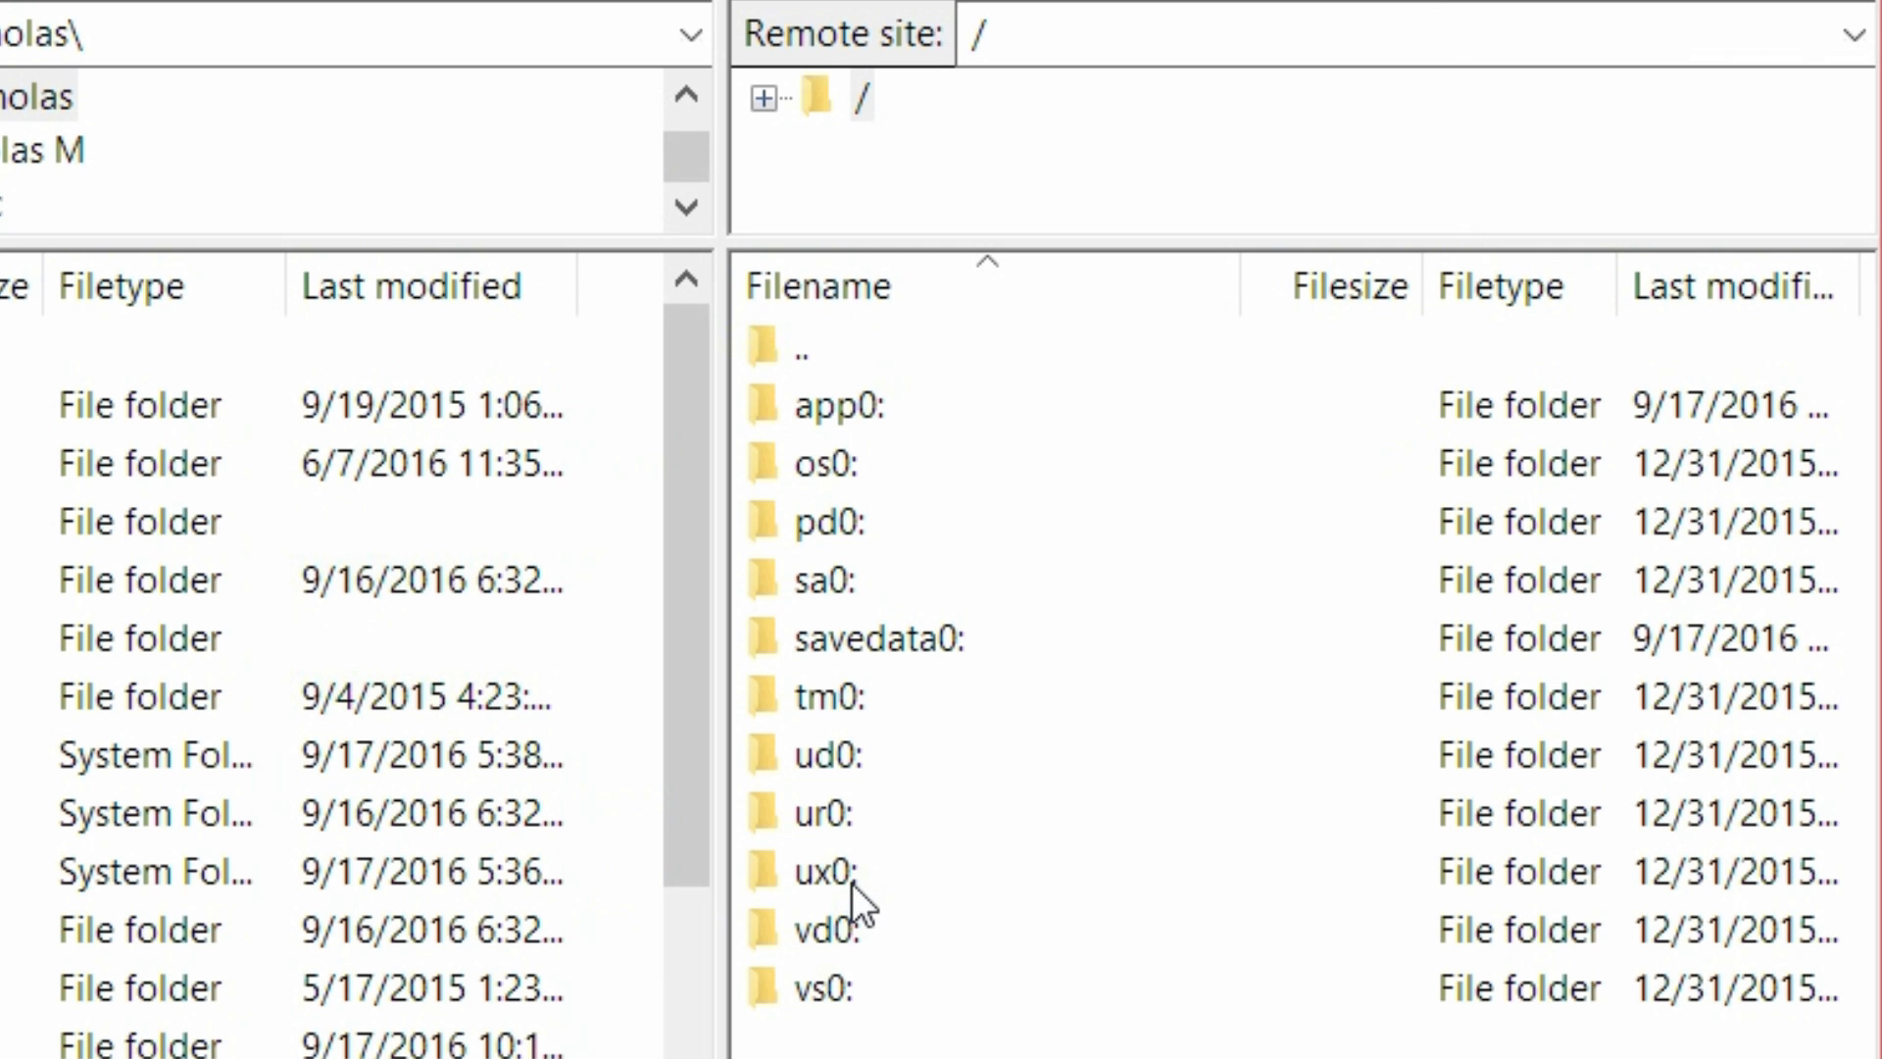
# Upload the plugins folder and Vitamin_v2.0.vpk into ux0: and dismiss the finished notice
pyautogui.doubleClick(823, 872)
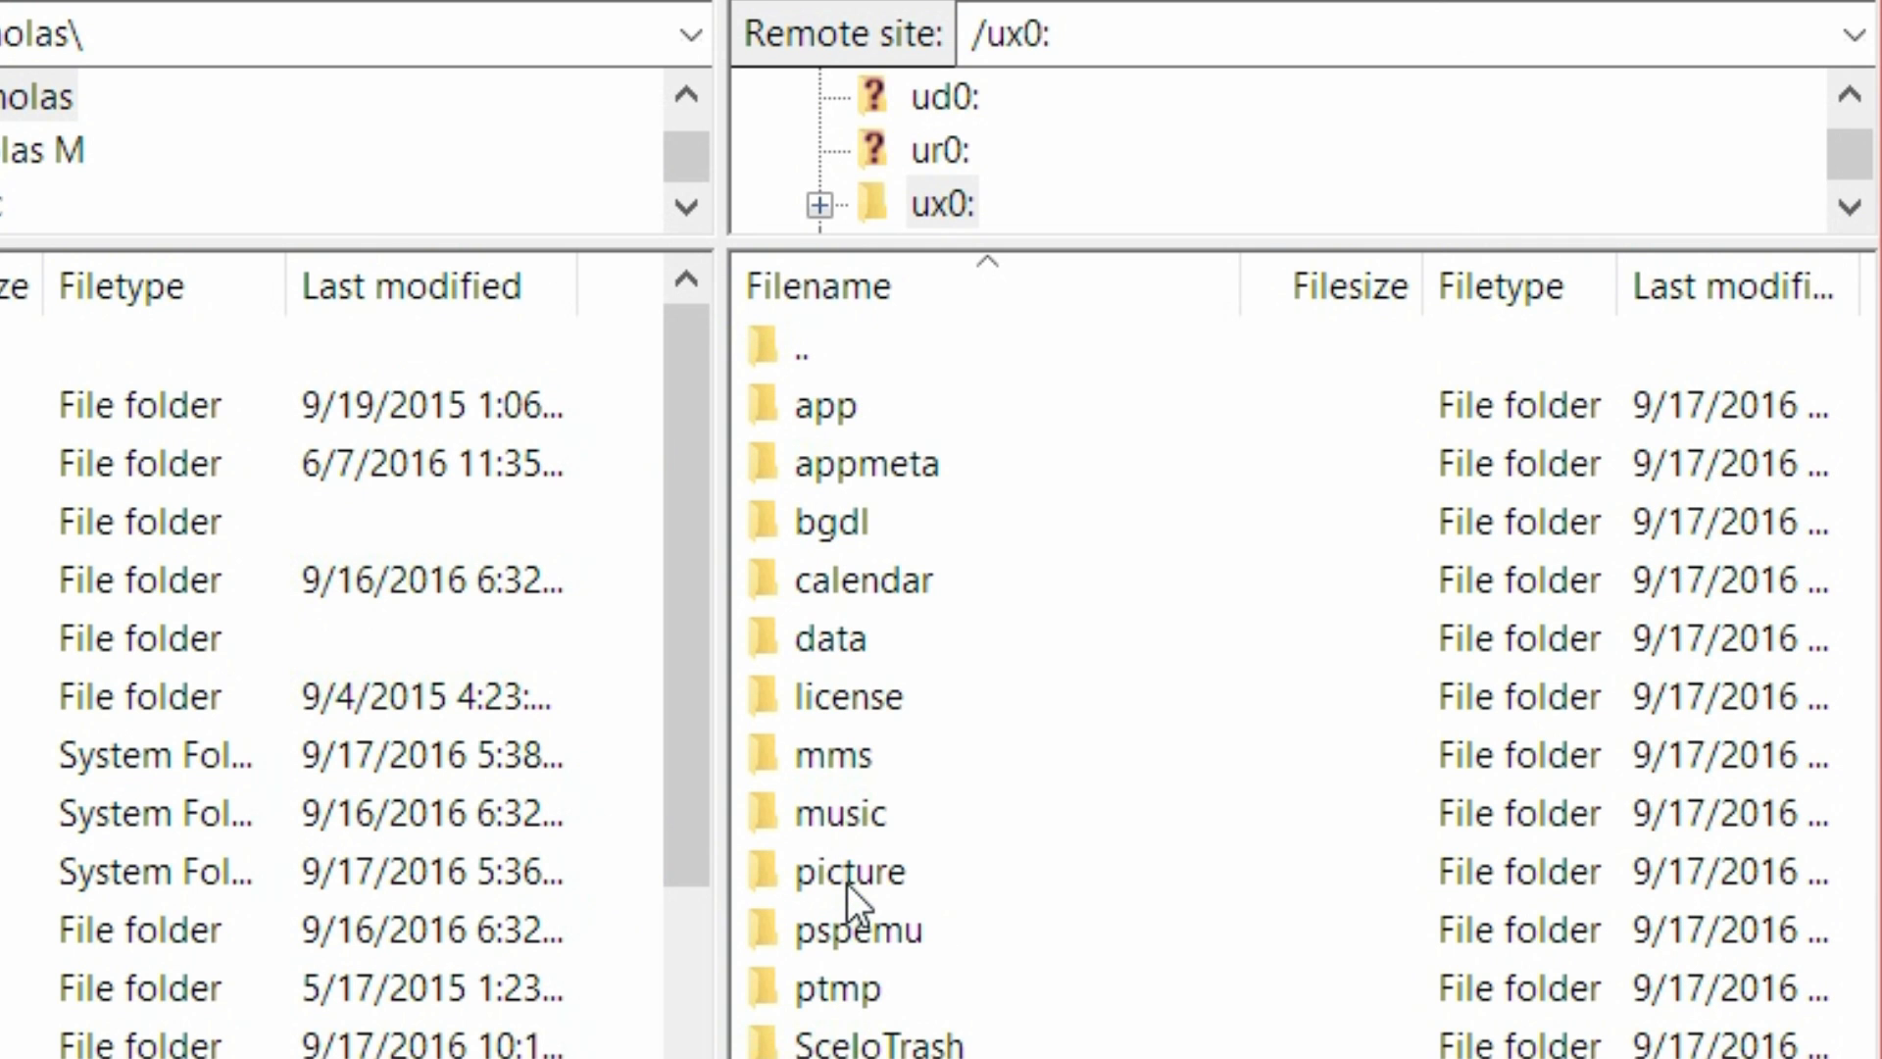
pyautogui.moveTo(852, 906)
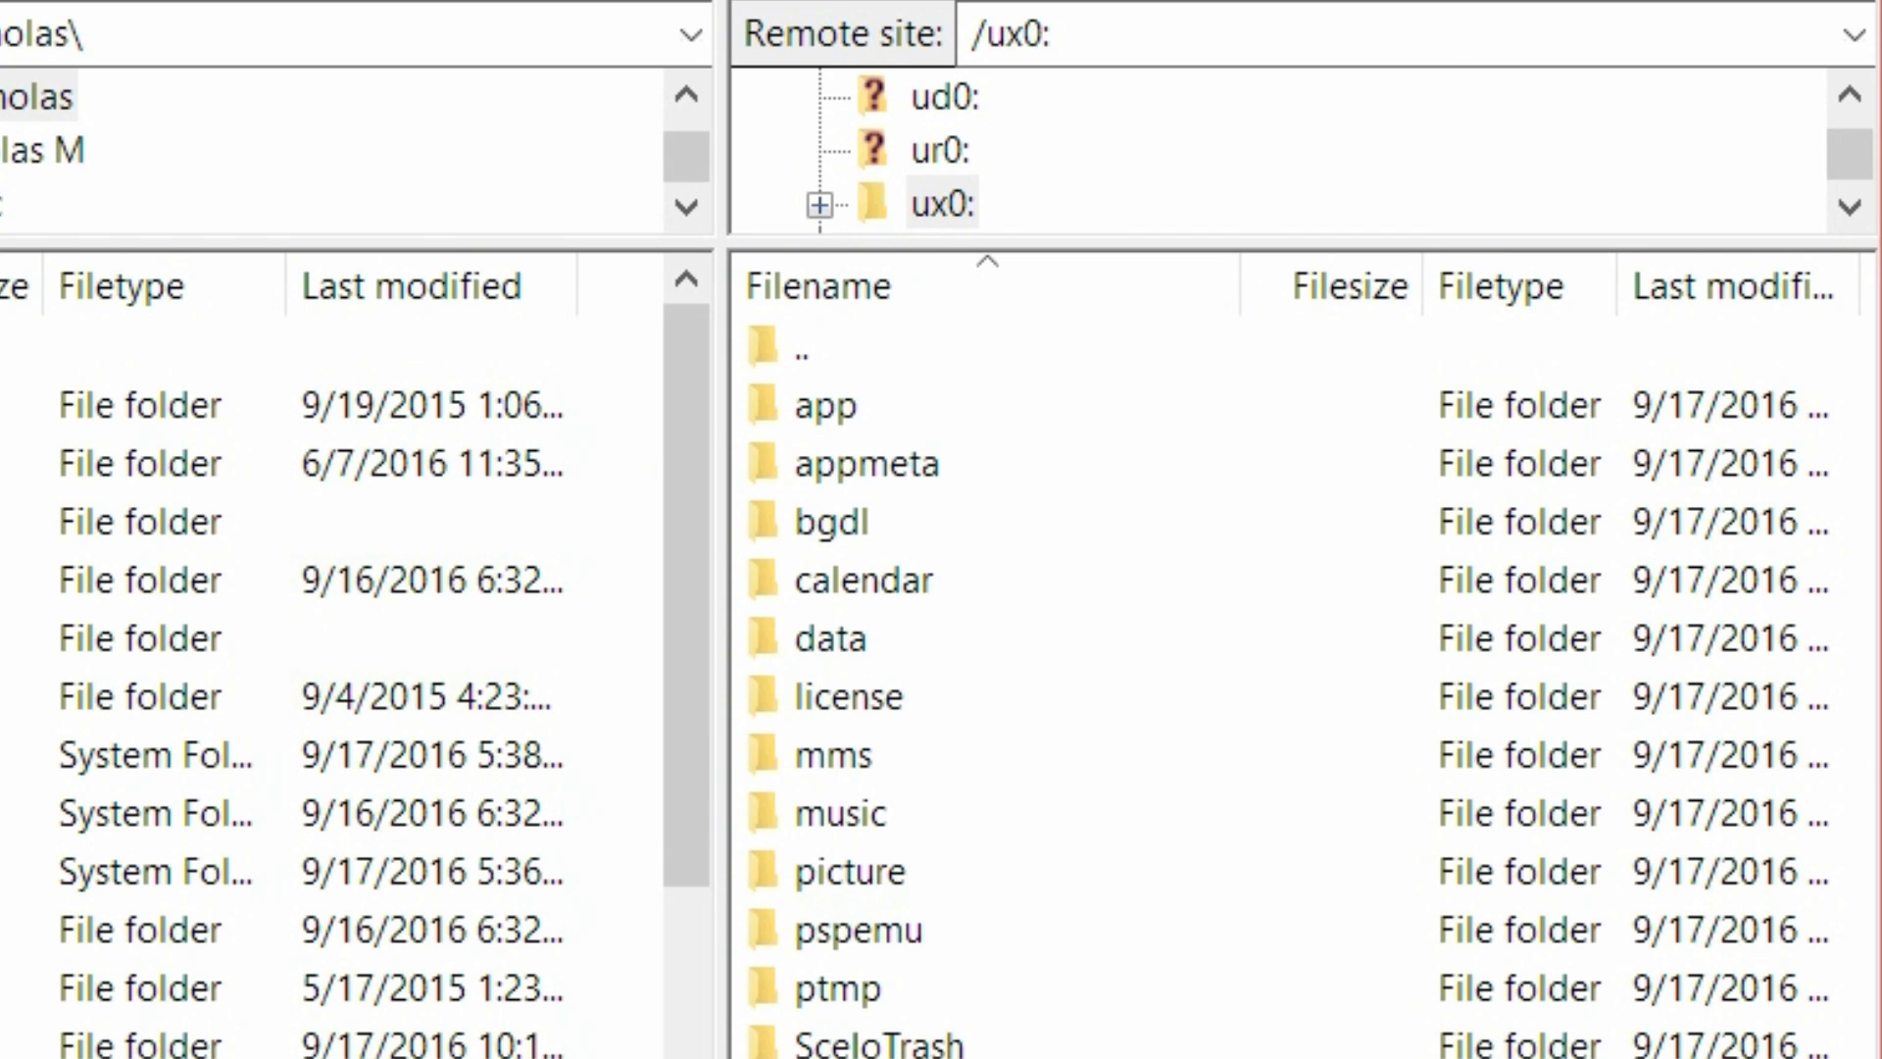
pyautogui.rightClick(47, 283)
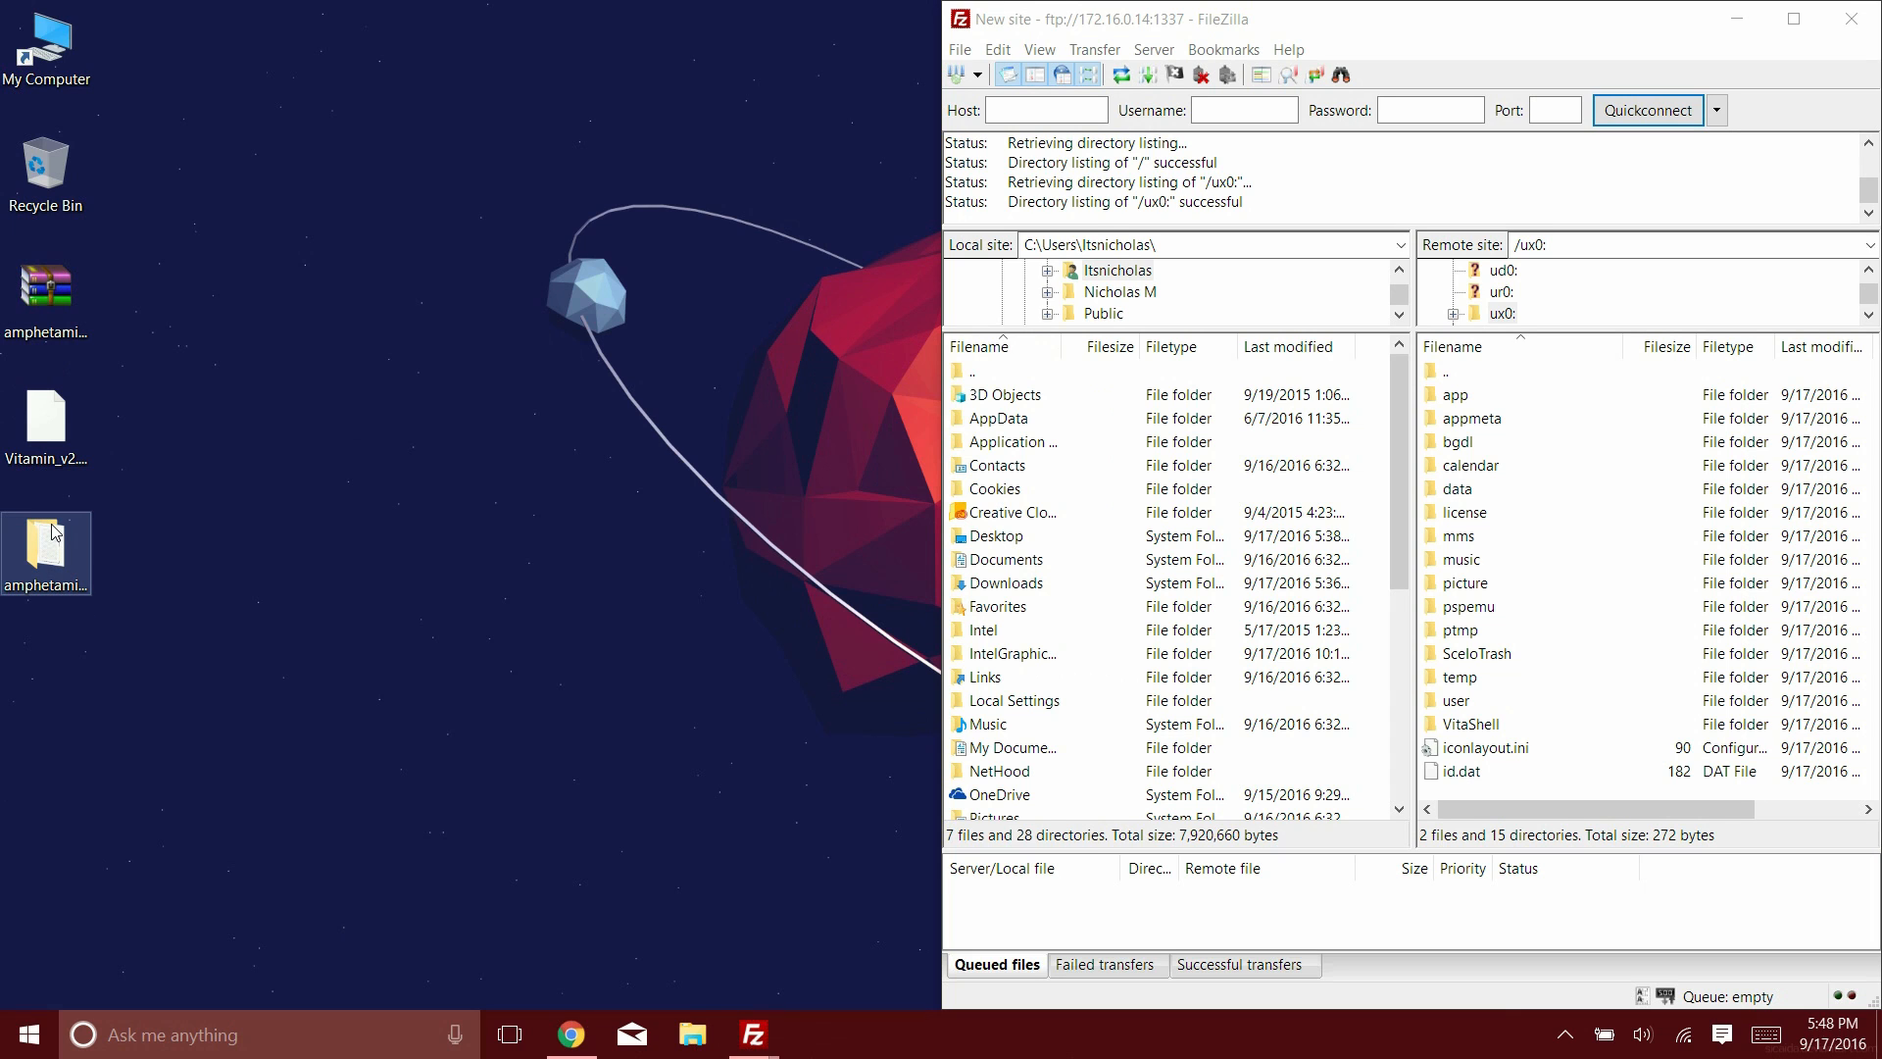
pyautogui.doubleClick(47, 553)
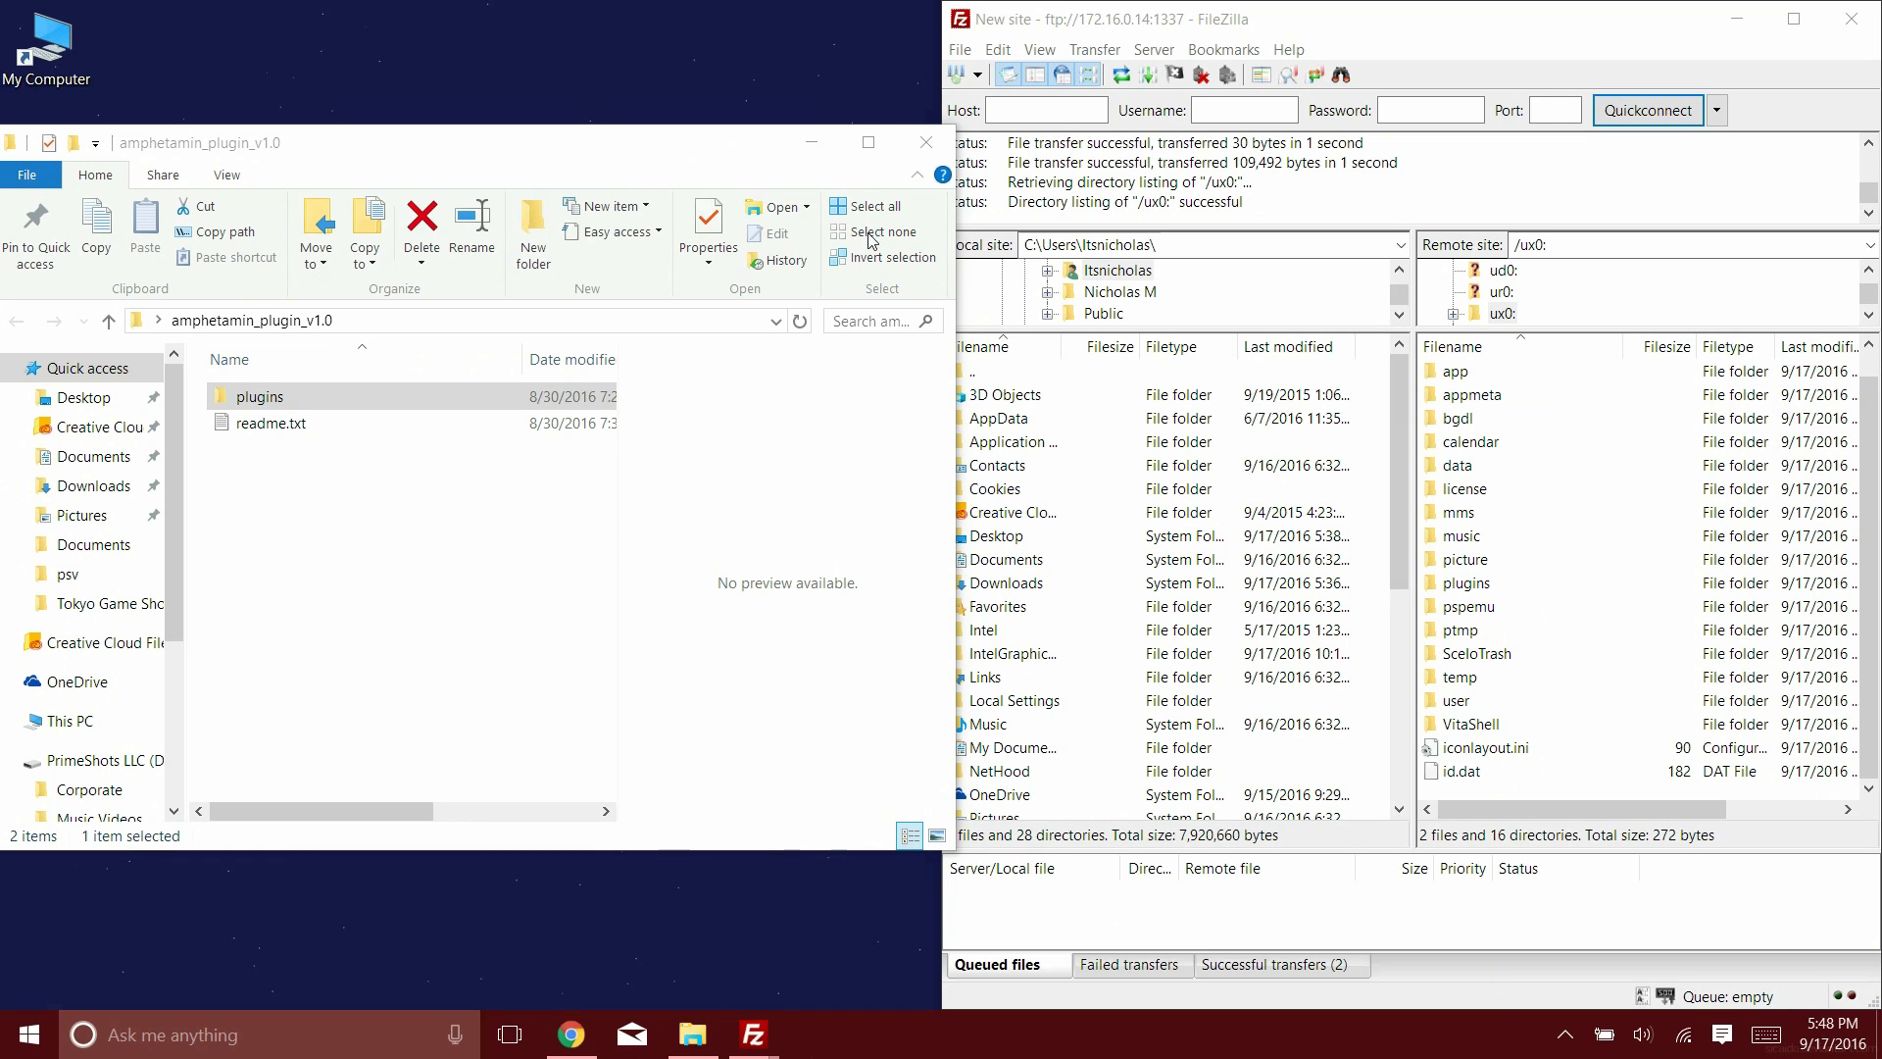
pyautogui.click(925, 141)
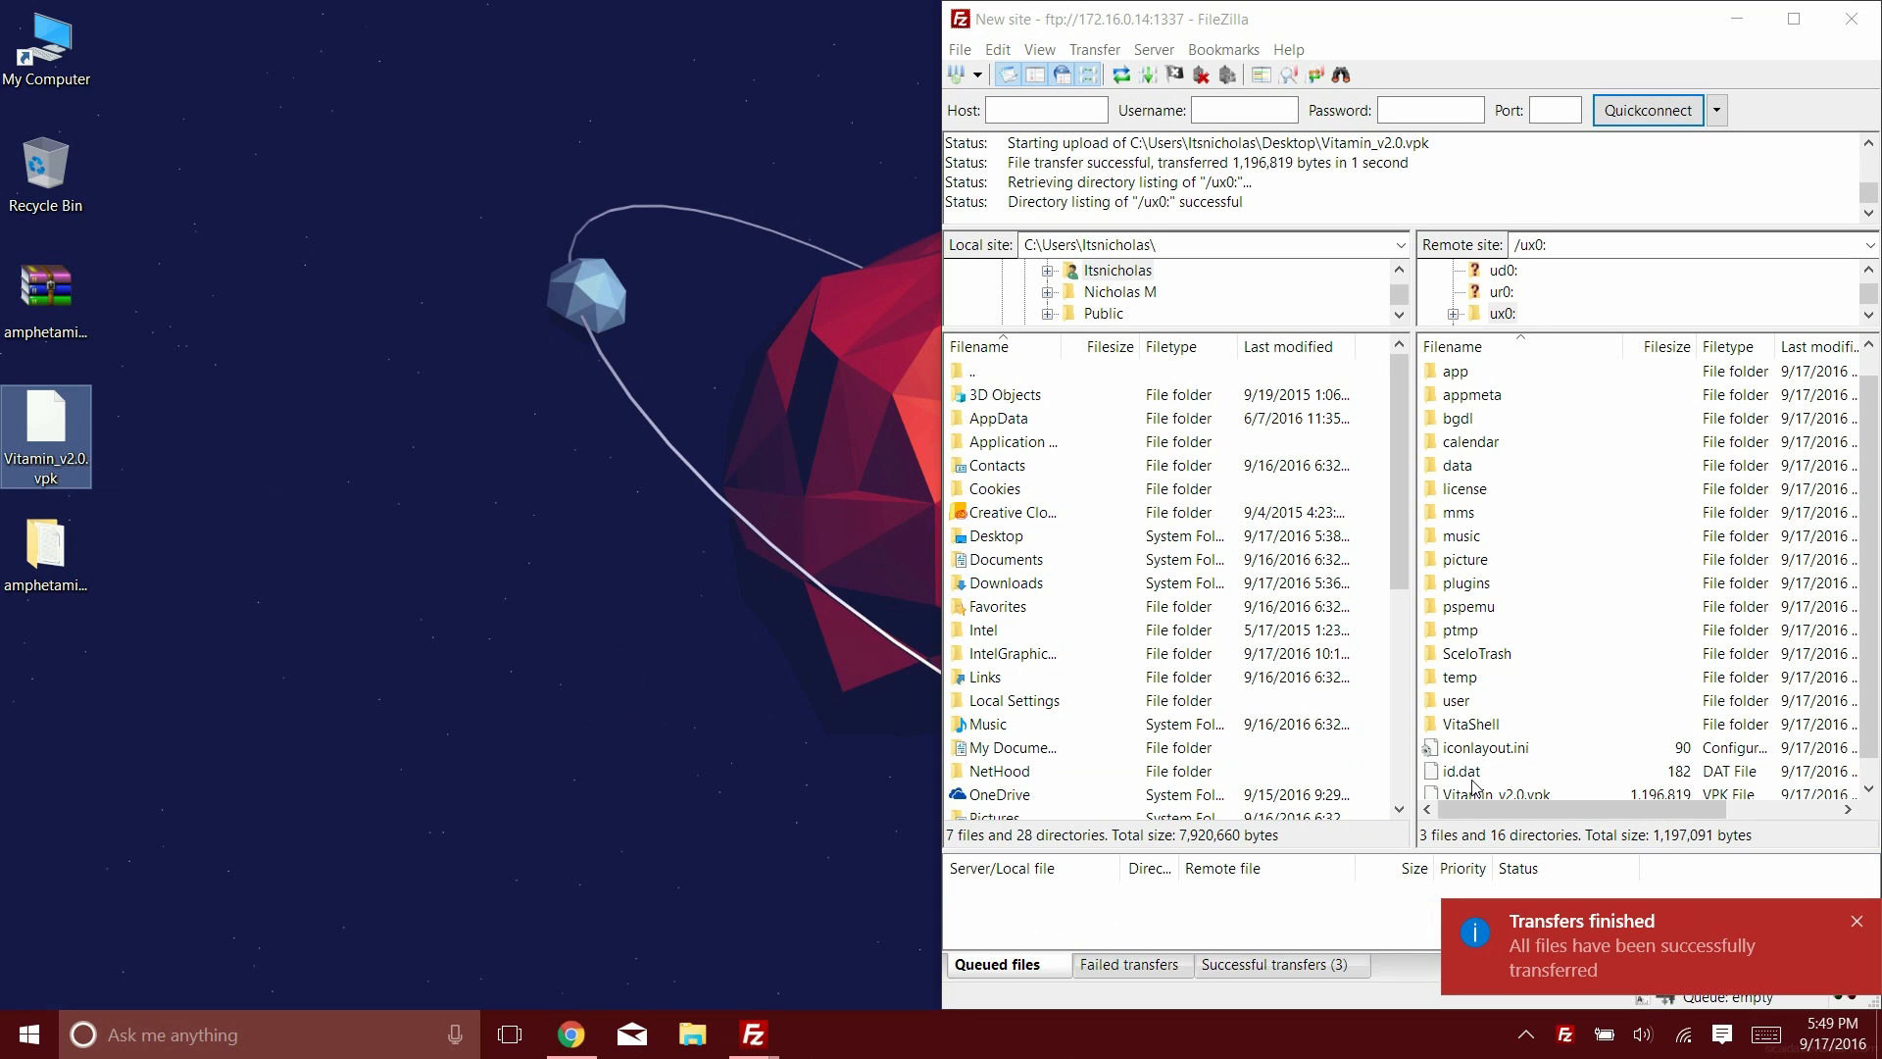
pyautogui.click(1855, 920)
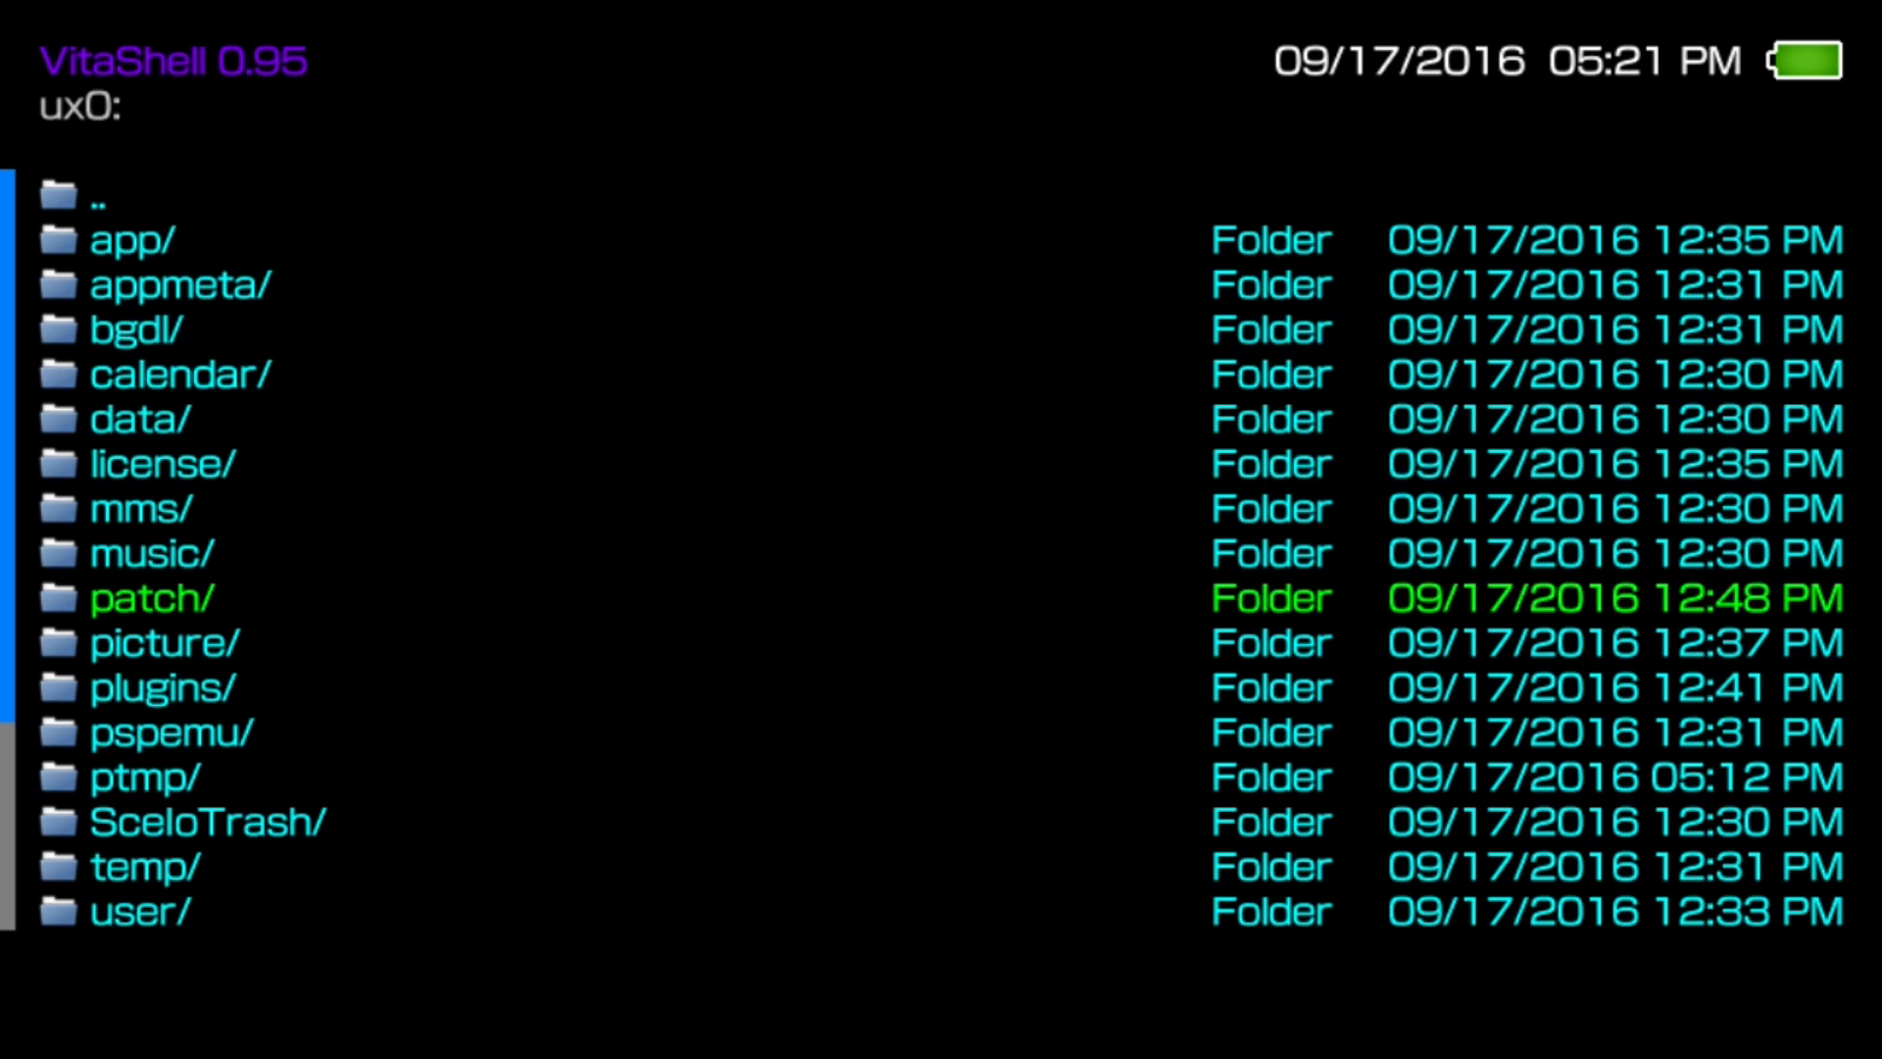
# Install Vitamin_v2.0.vpk from ux0:, accepting the extended permissions prompt
pyautogui.scroll(-3)
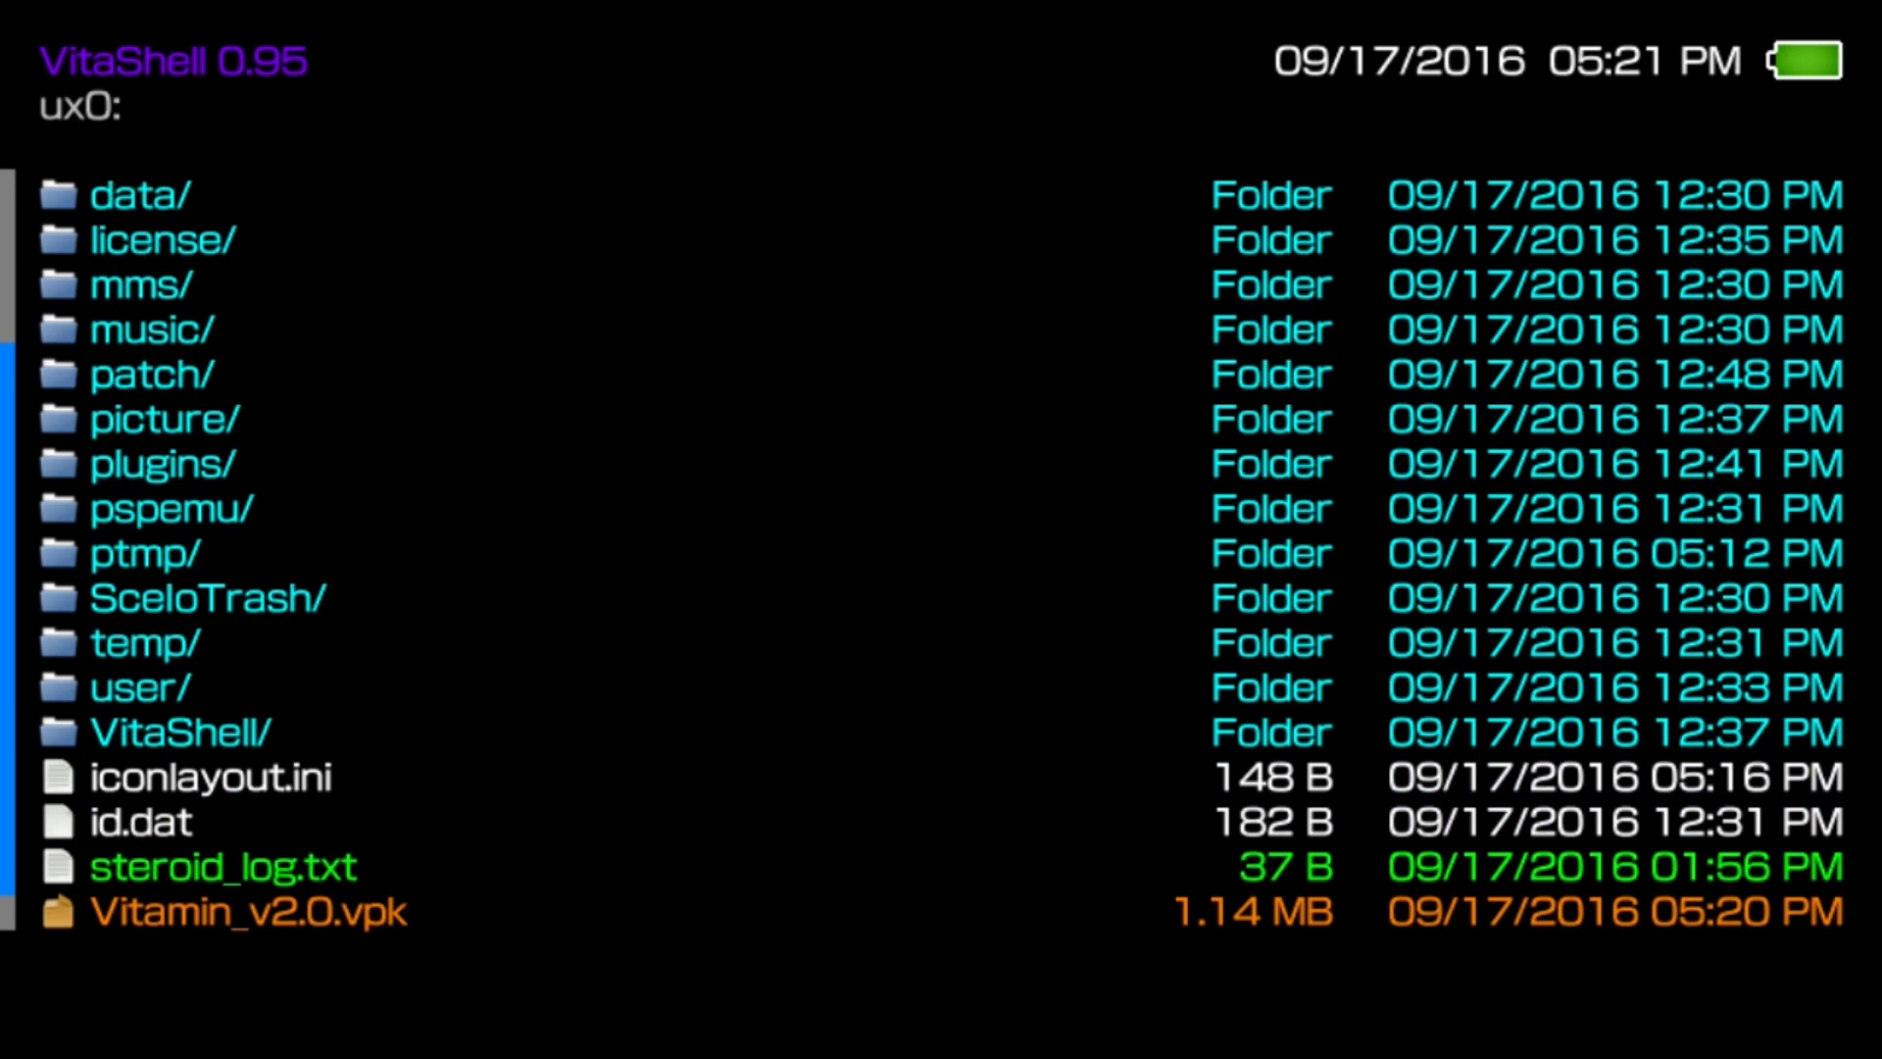
pyautogui.scroll(-3)
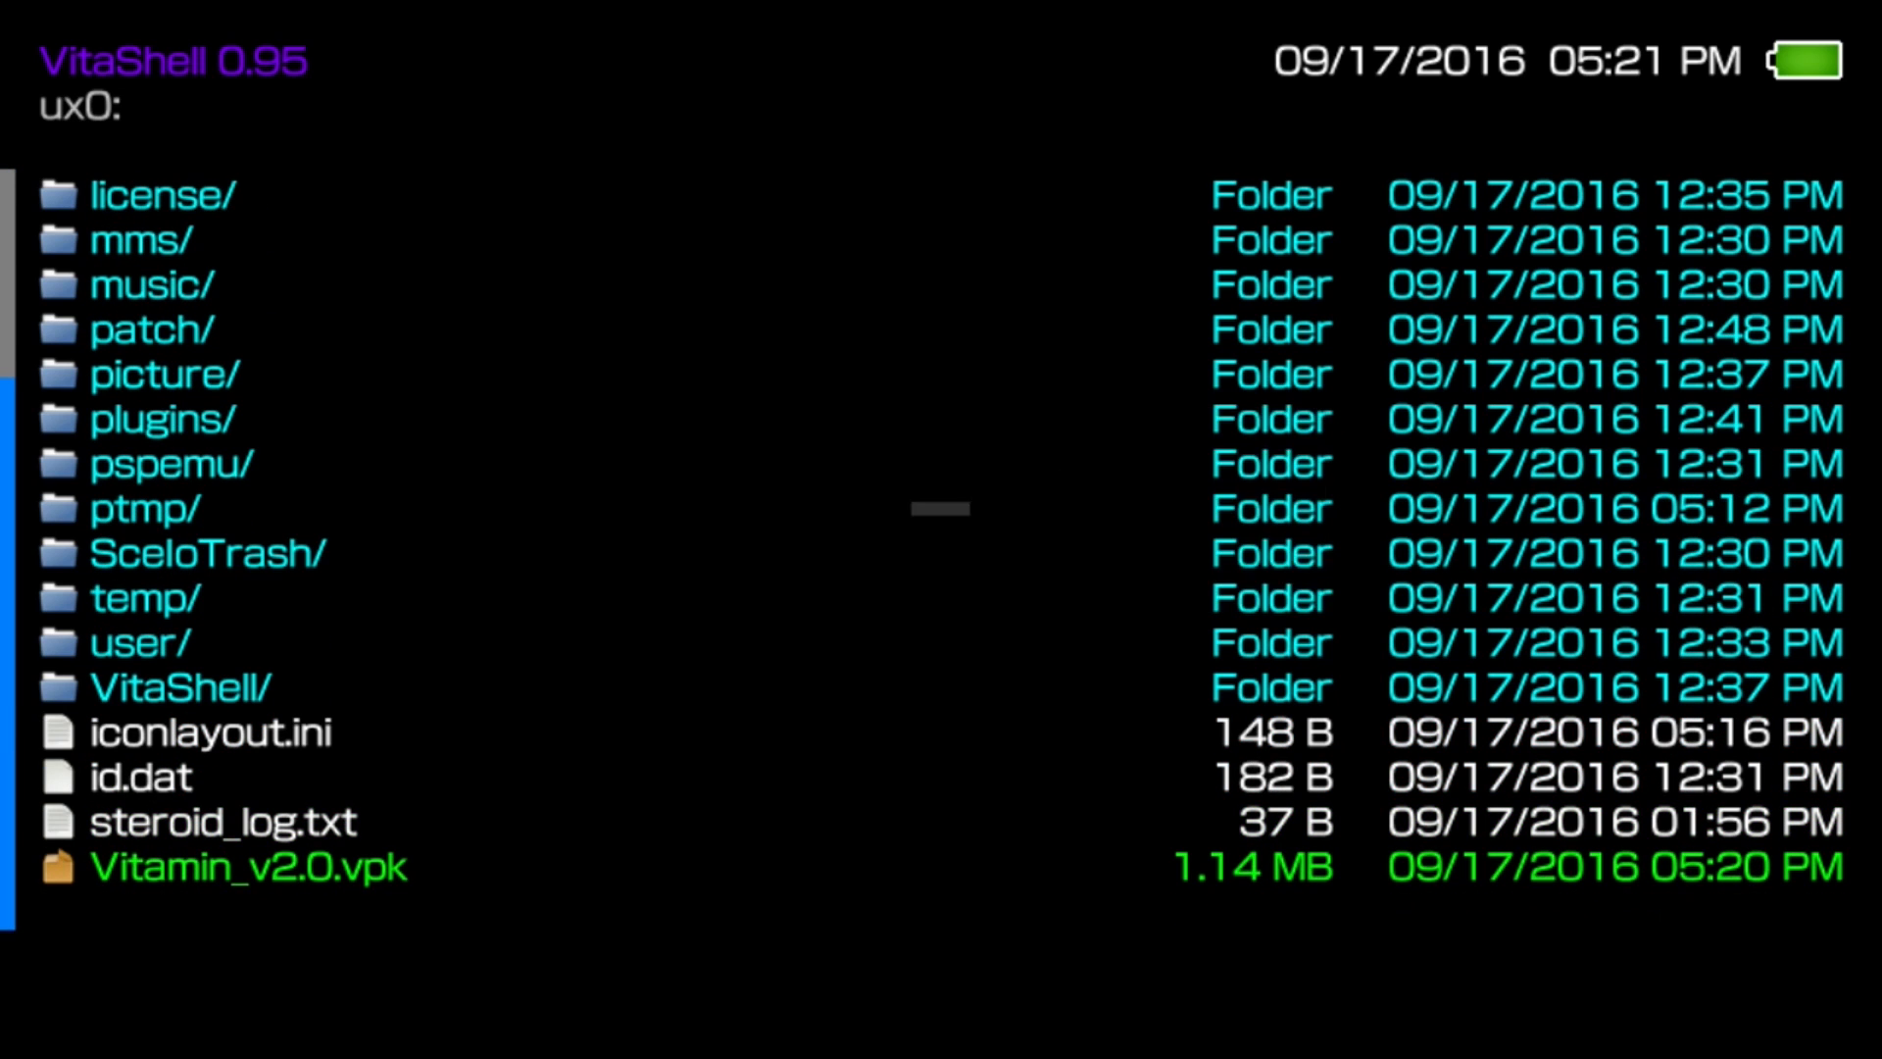
pyautogui.click(241, 867)
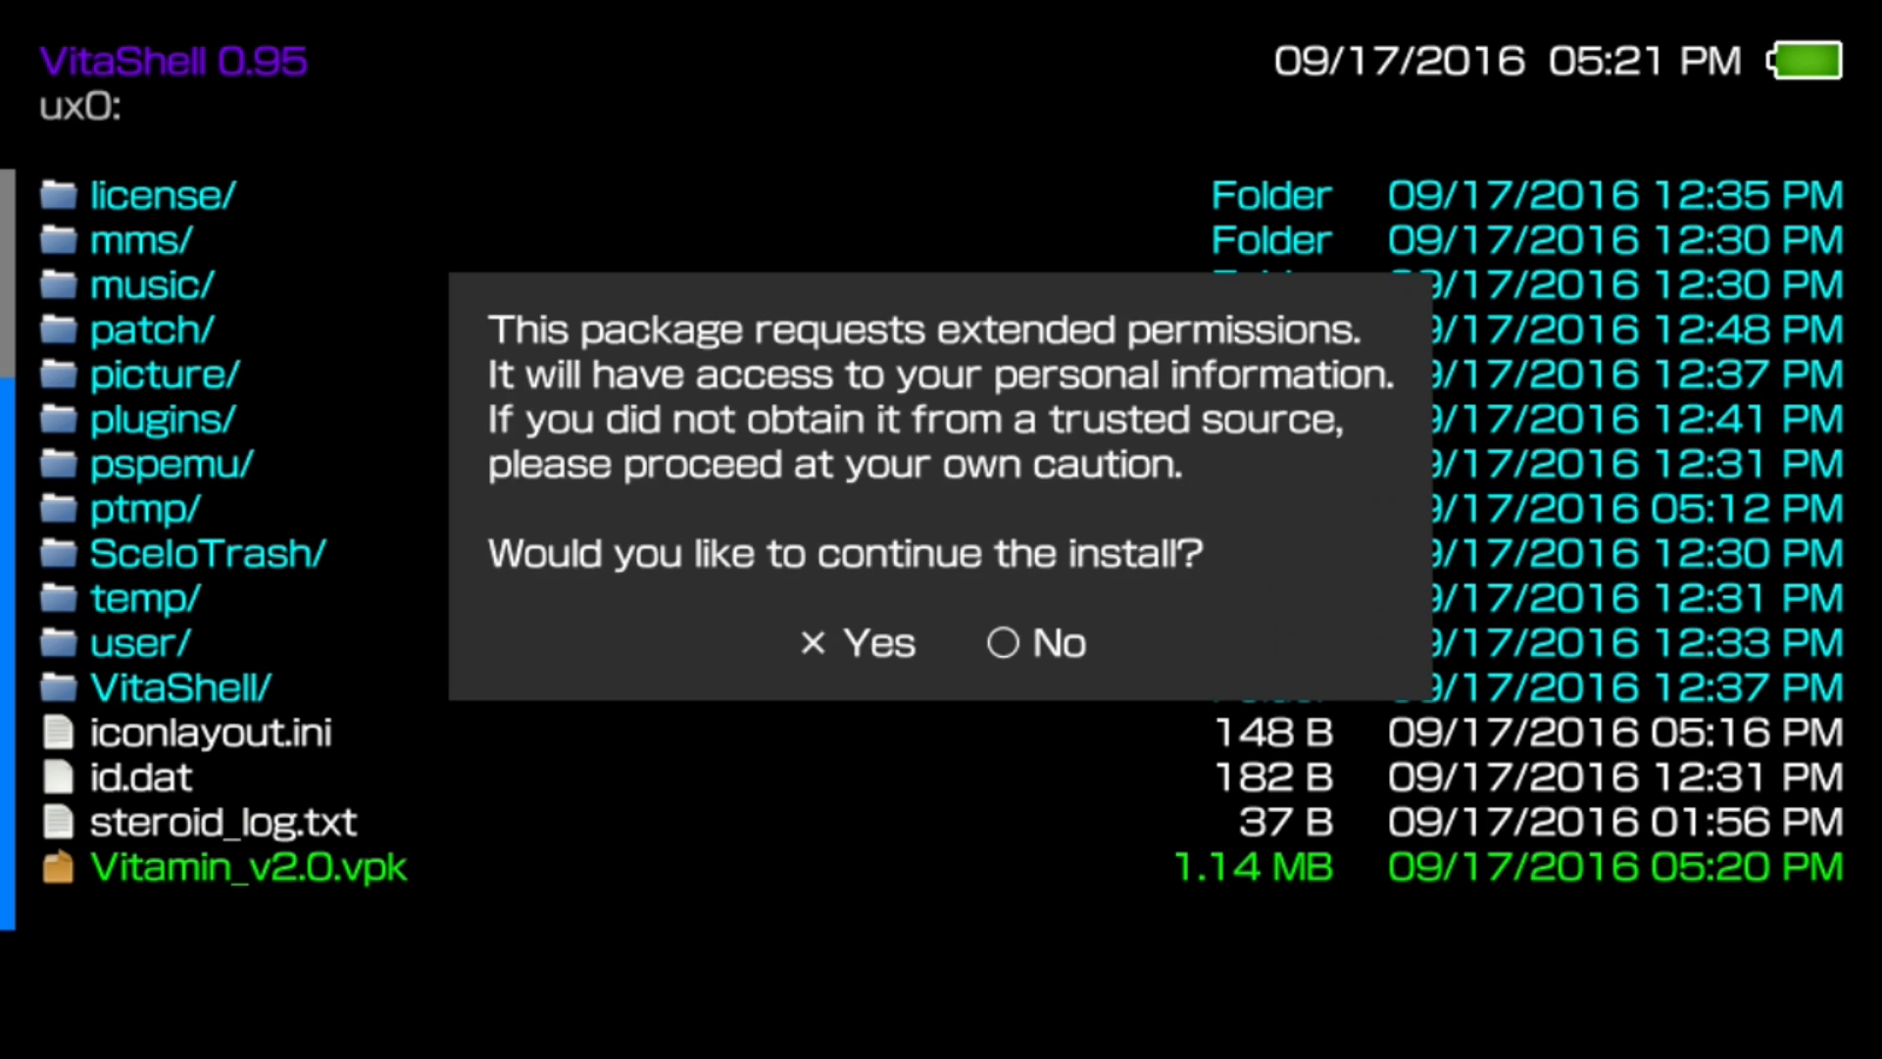
pyautogui.click(856, 642)
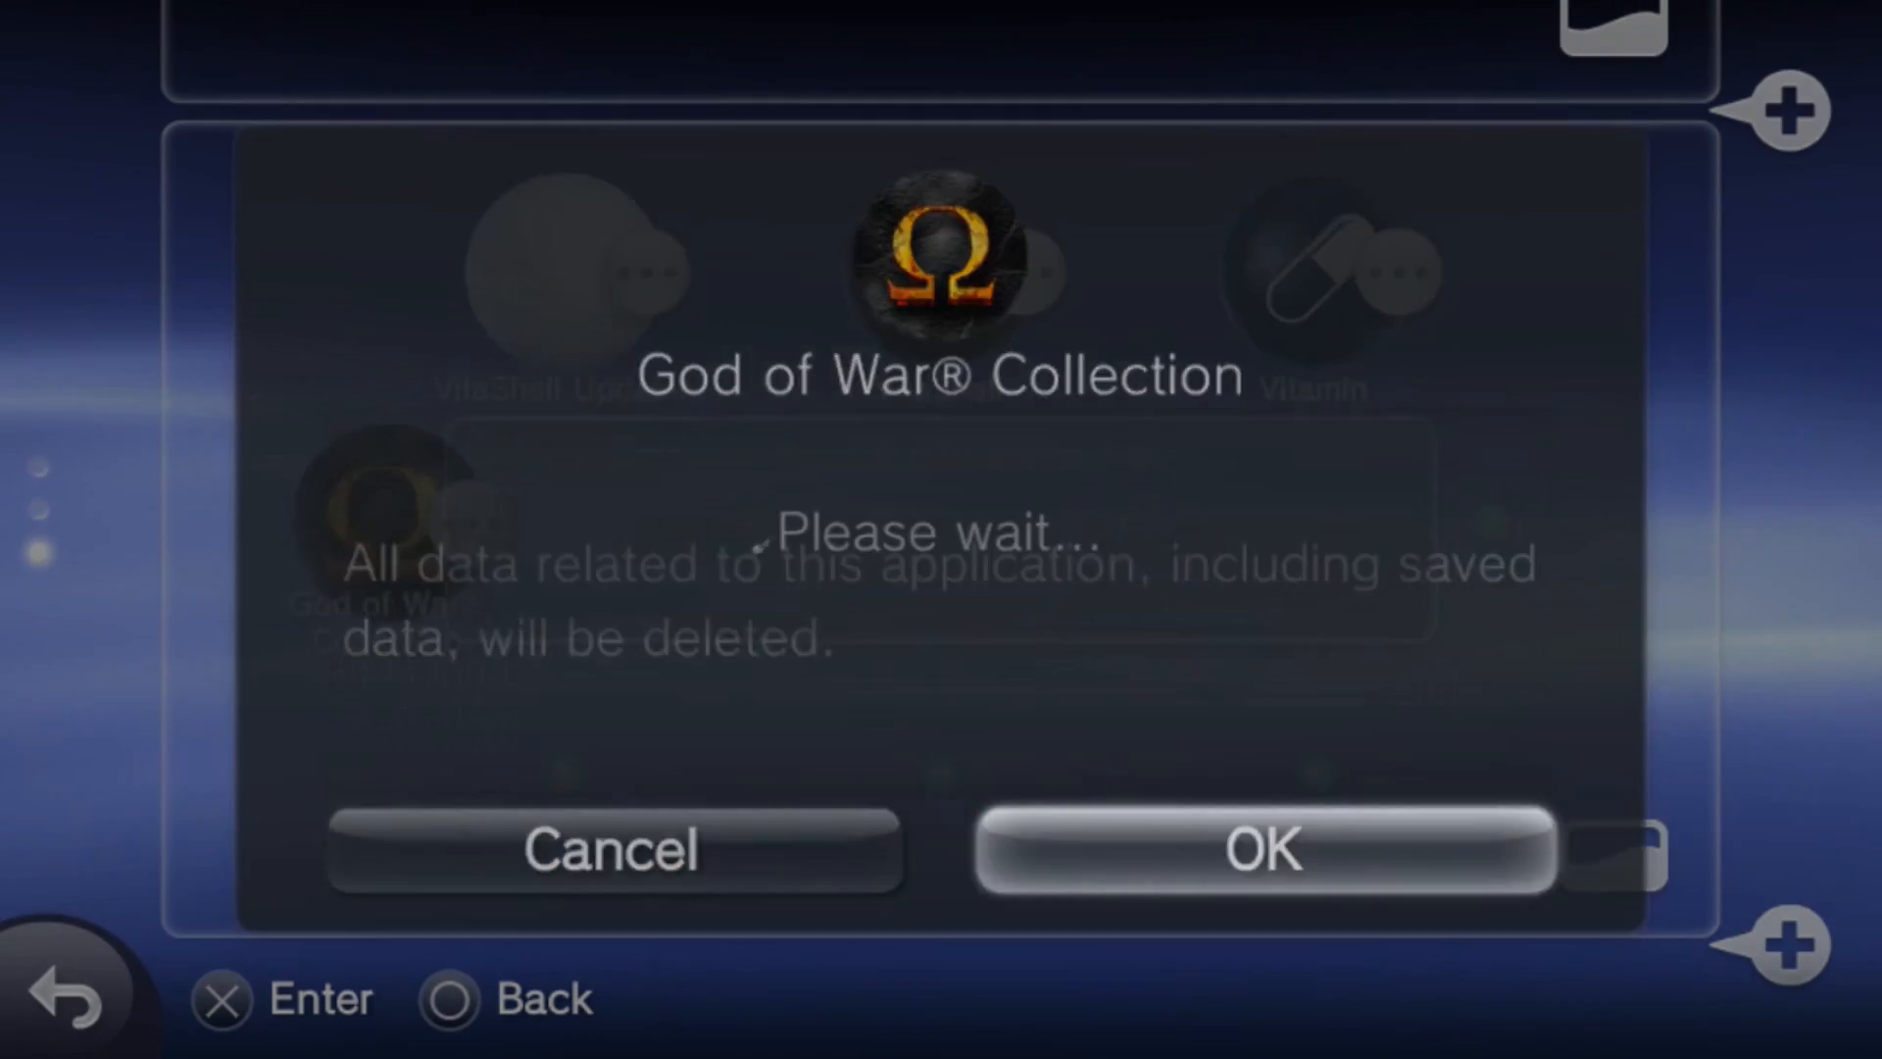
# Confirm deleting God of War Collection, then launch a game from the home screen
pyautogui.click(1263, 851)
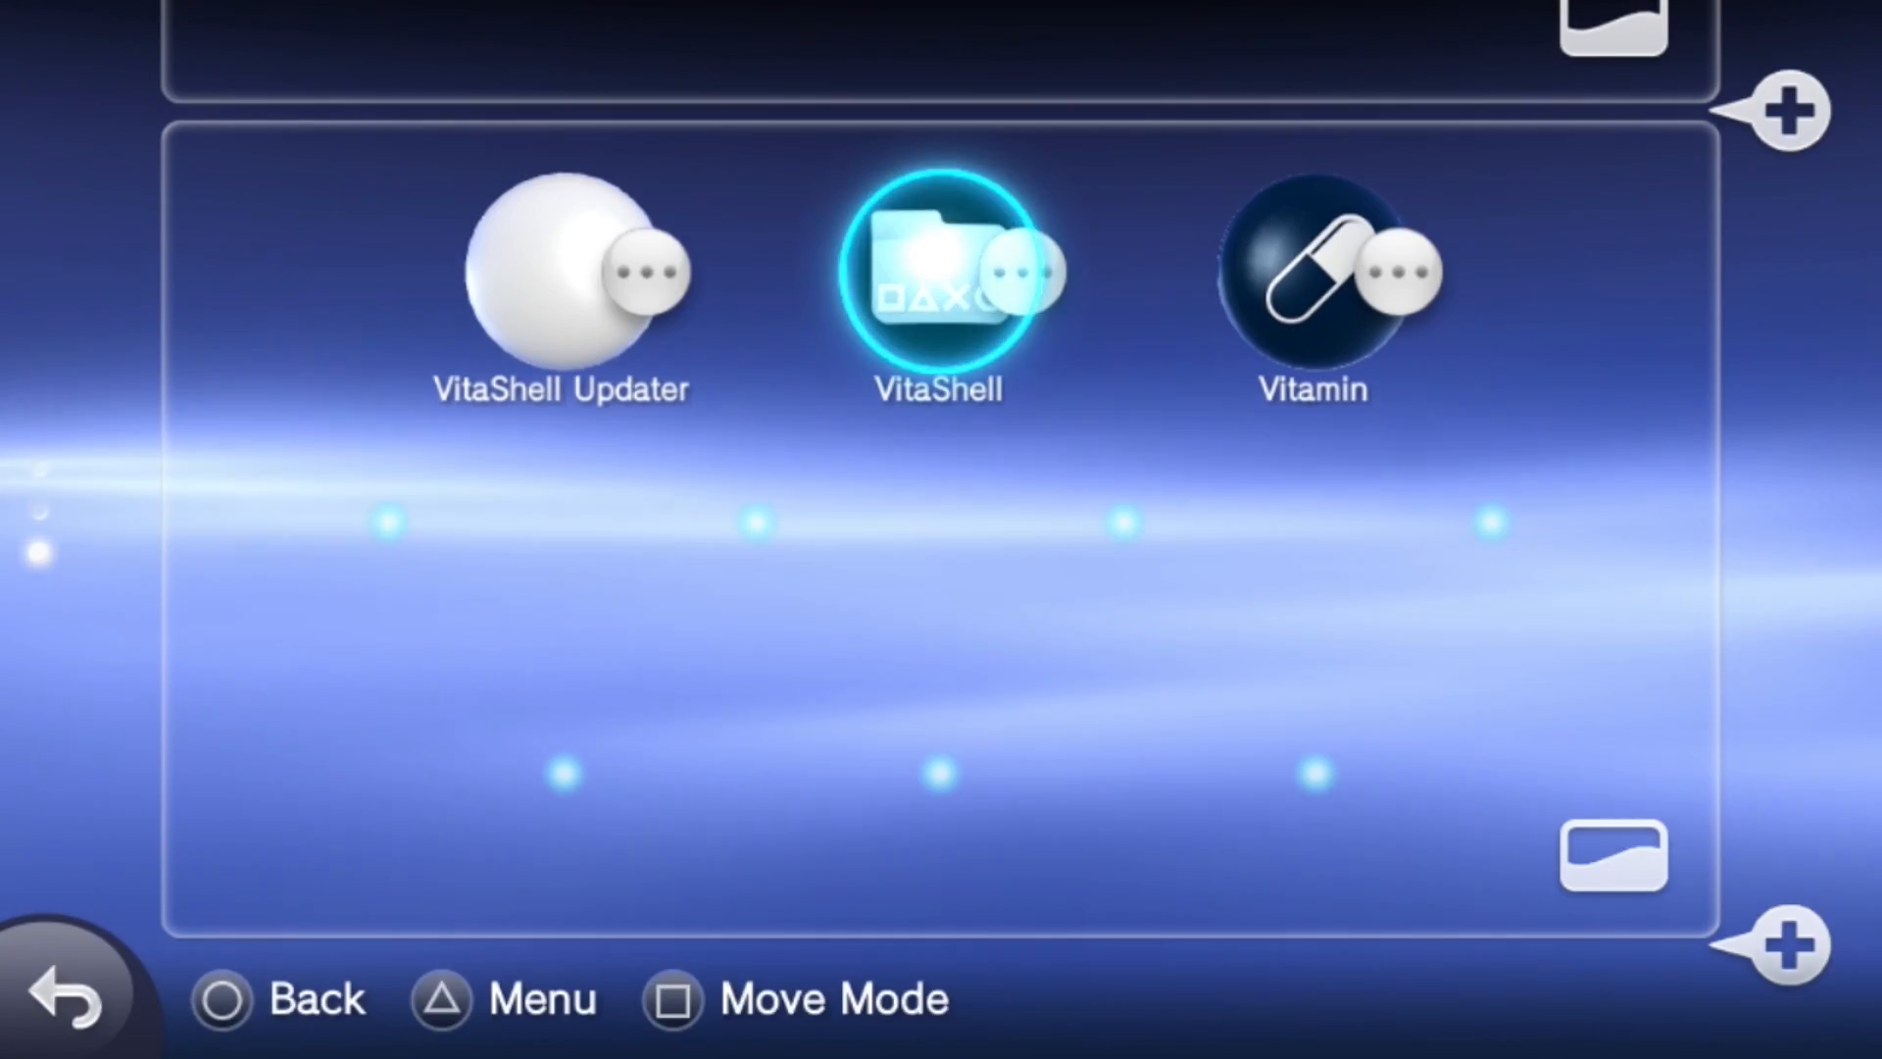
pyautogui.click(940, 271)
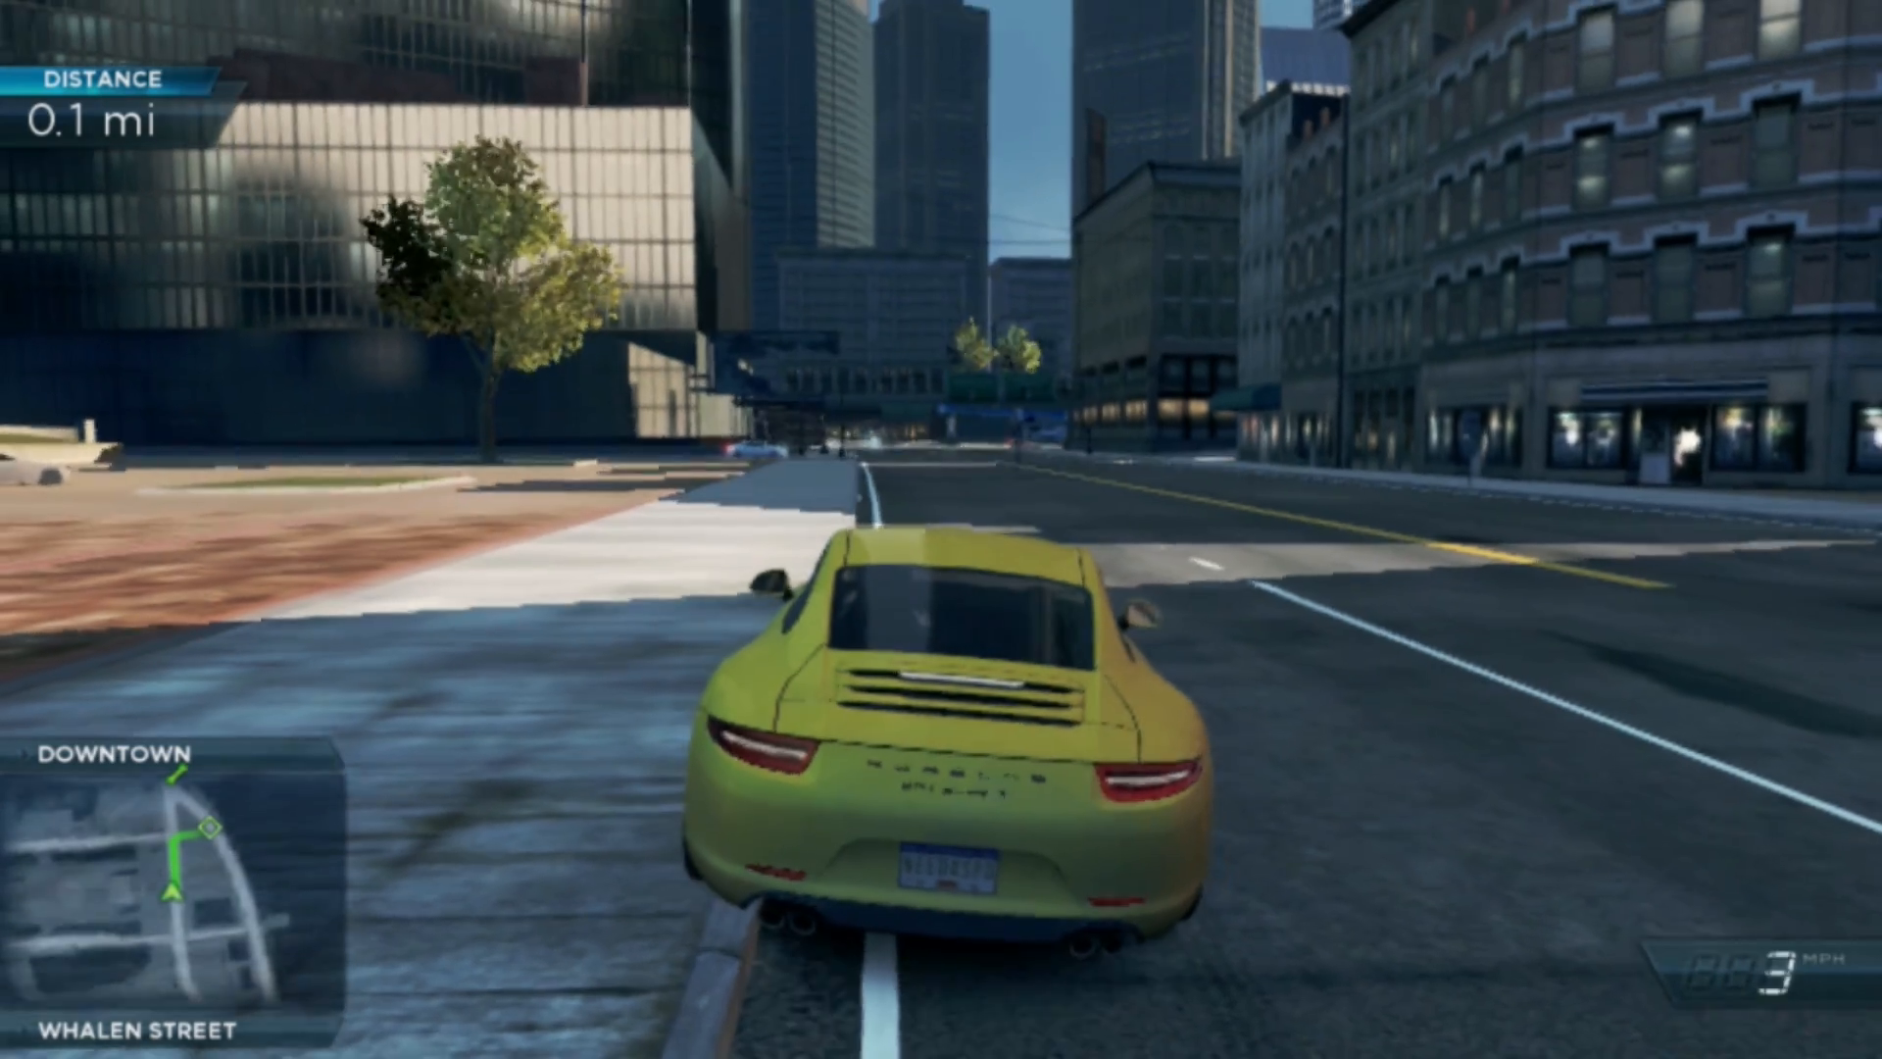
# Accelerate and steer the car along Whalen Street downtown
pyautogui.press('w')
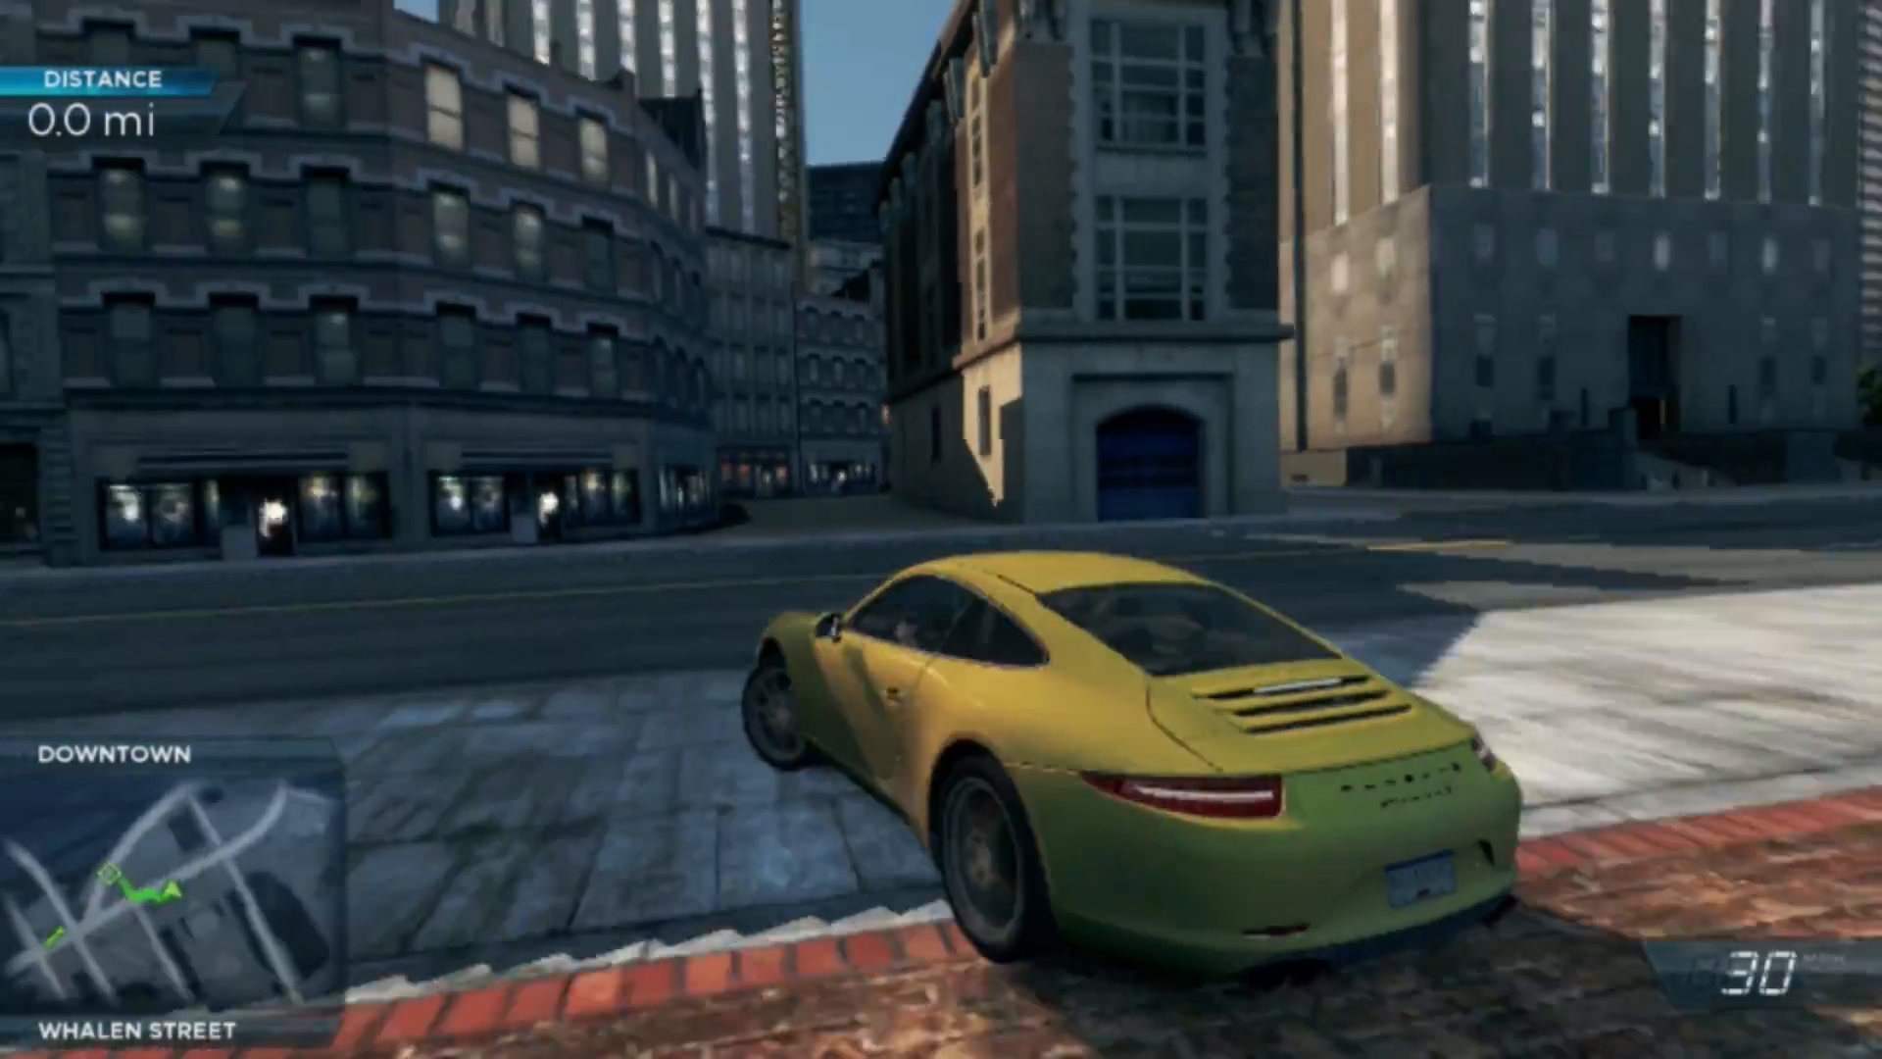
pyautogui.press('w')
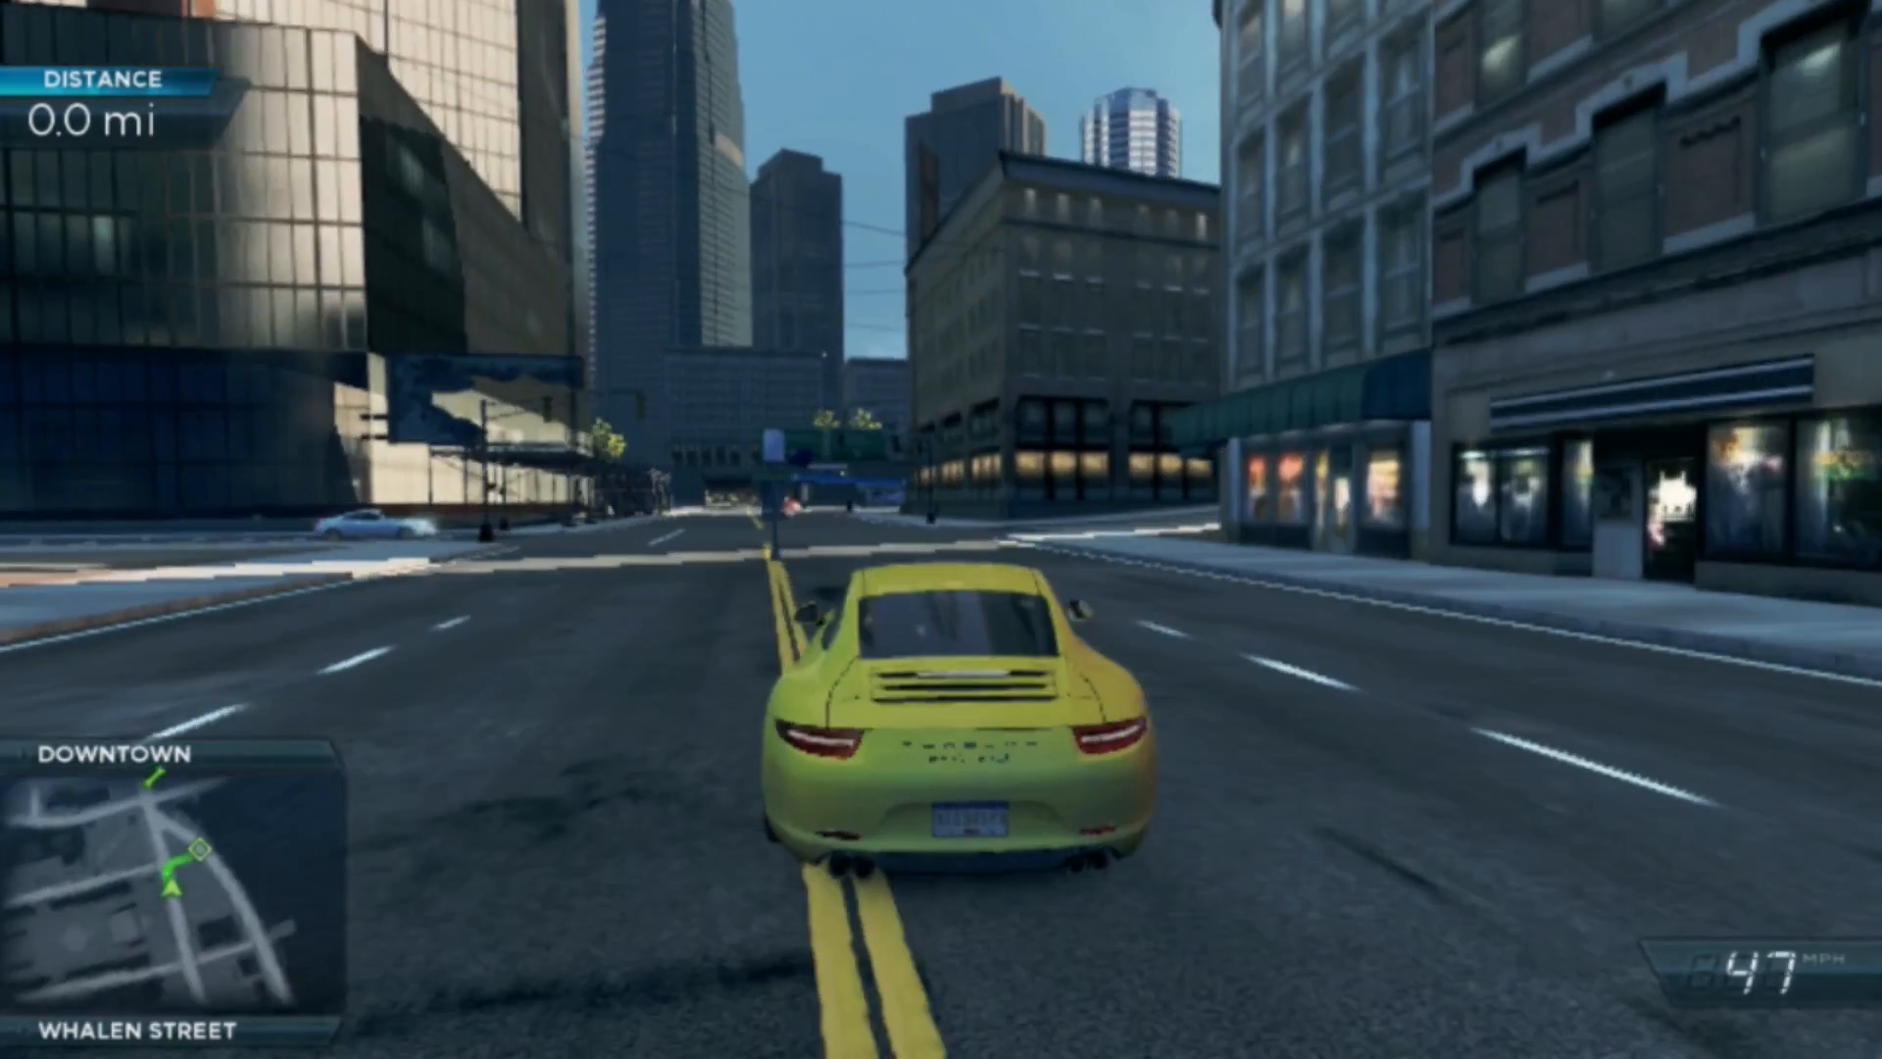